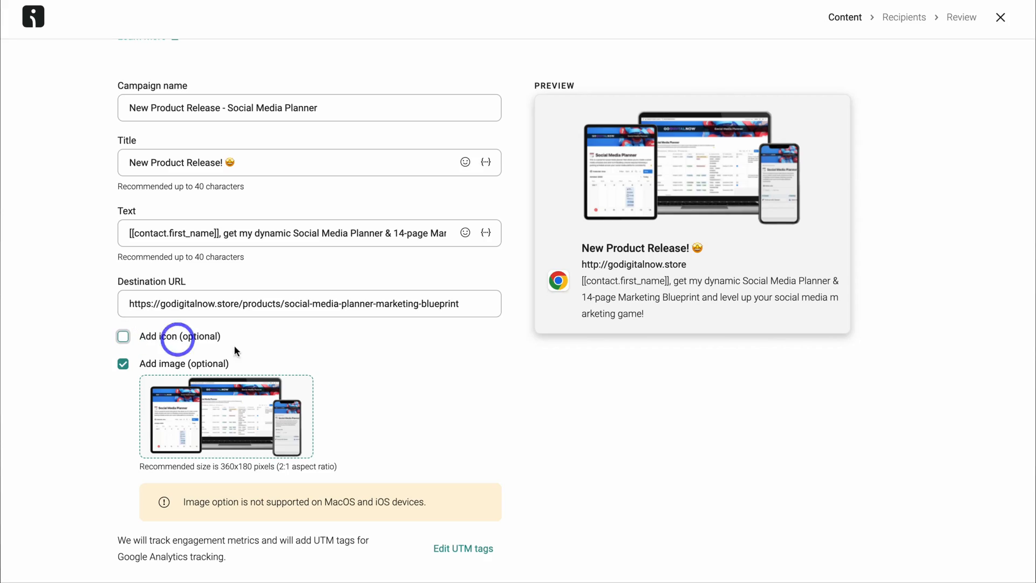
{"action": "mouse_move", "coordinate": [813, 305]}
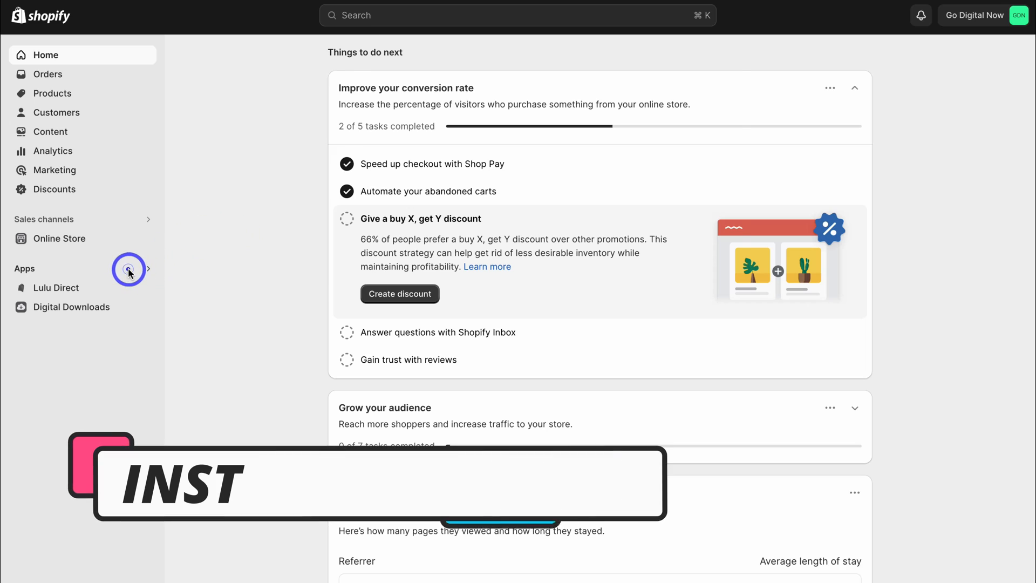
Step: Open the installed apps list in the Shopify admin sidebar
{"action": "left_click", "coordinate": [129, 270]}
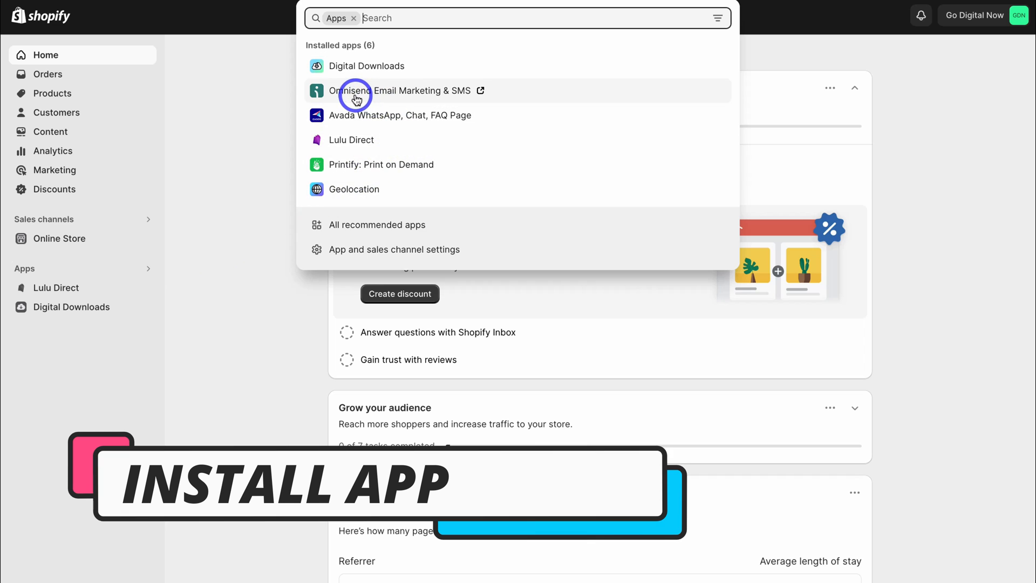
{"action": "mouse_move", "coordinate": [522, 97]}
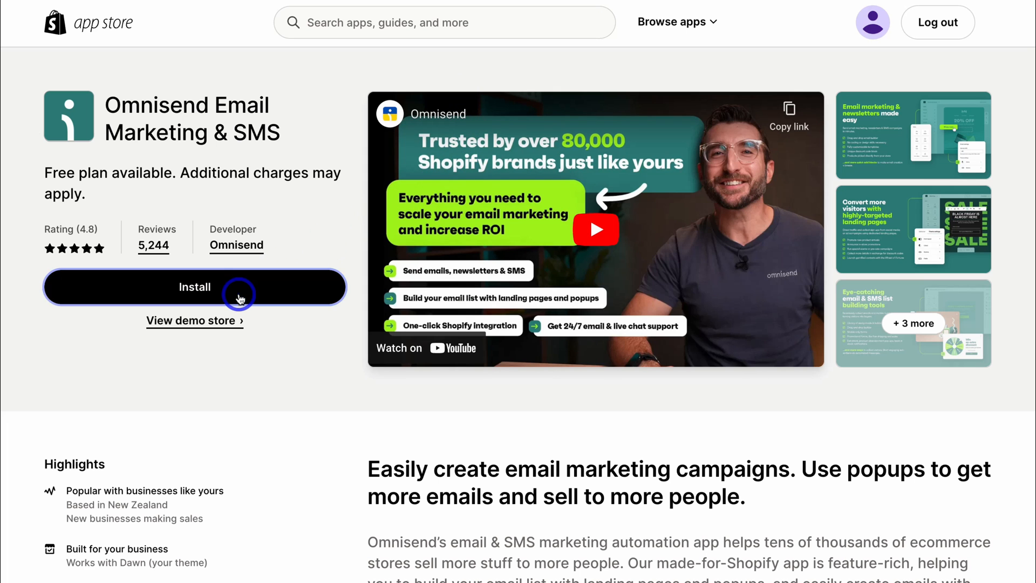
{"action": "left_click", "coordinate": [194, 286]}
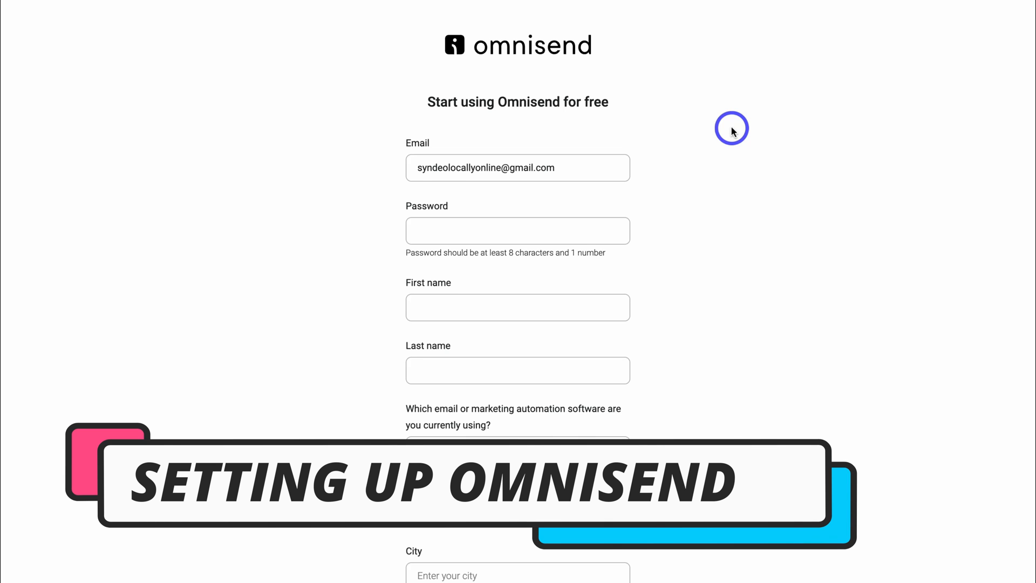
Step: Submit the Omnisend sign-up form with Get started
{"action": "scroll", "scroll_direction": "down", "scroll_amount": 3}
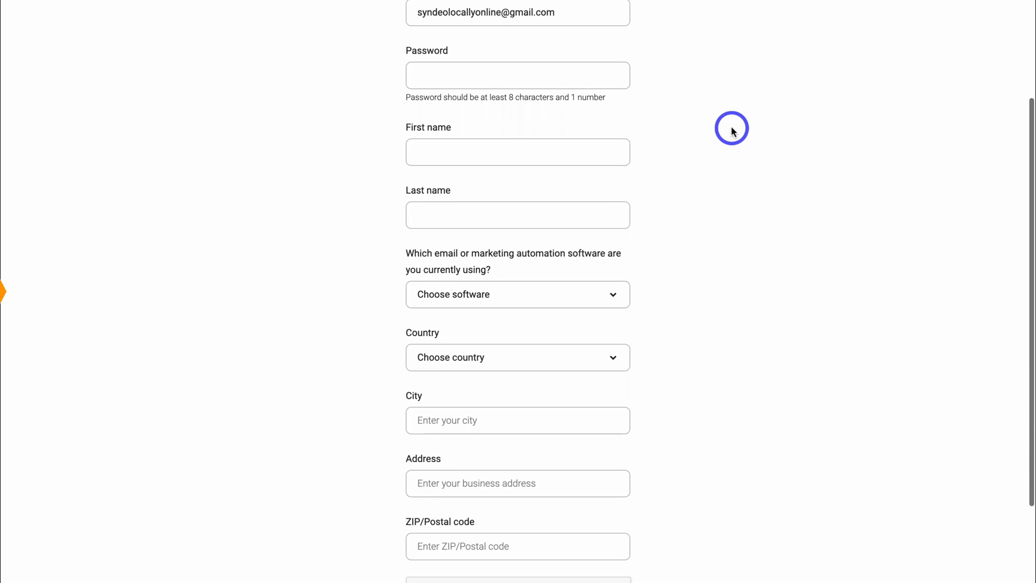
{"action": "scroll", "scroll_direction": "down", "scroll_amount": 3}
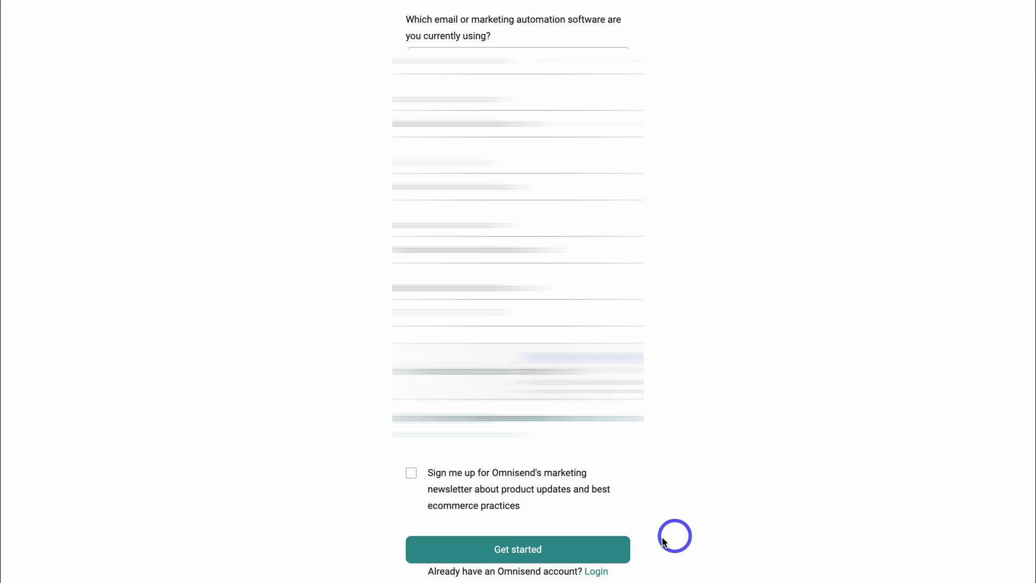
{"action": "left_click", "coordinate": [518, 548]}
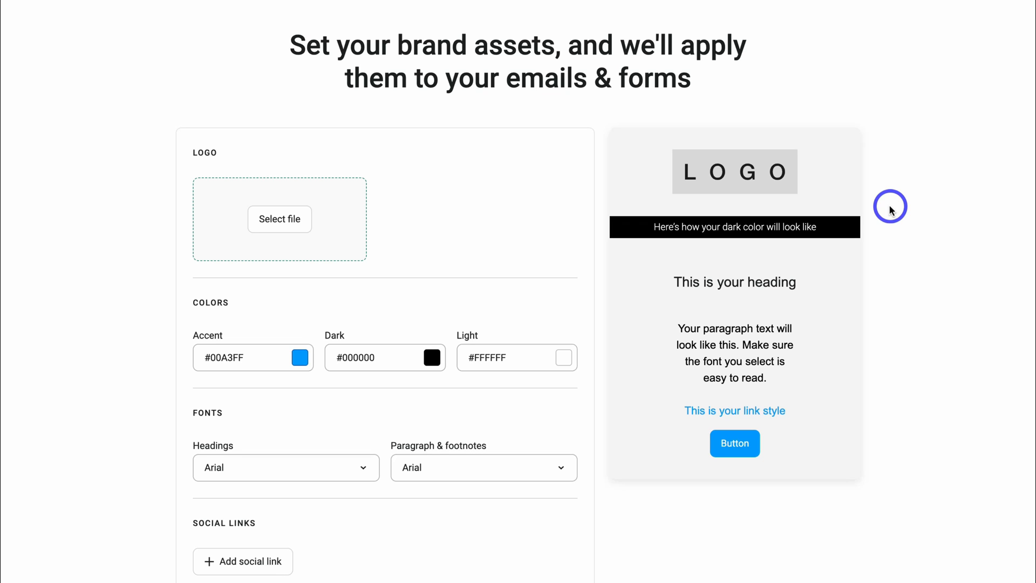
Step: Save the GODIGITALNOW logo and Facebook, Instagram, LinkedIn links as brand assets
{"action": "scroll", "scroll_direction": "down", "scroll_amount": 3}
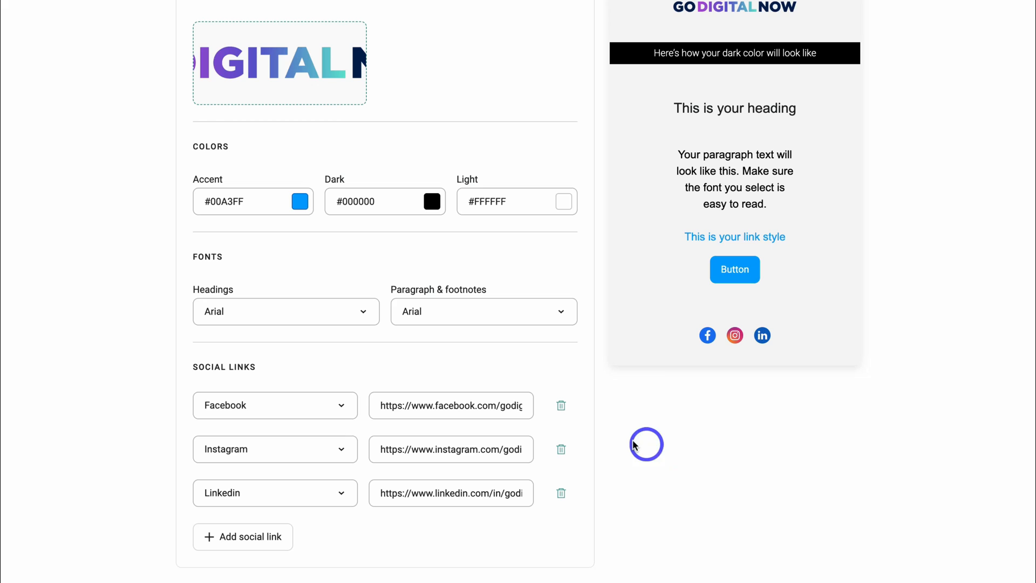
{"action": "scroll", "scroll_direction": "down", "scroll_amount": 3}
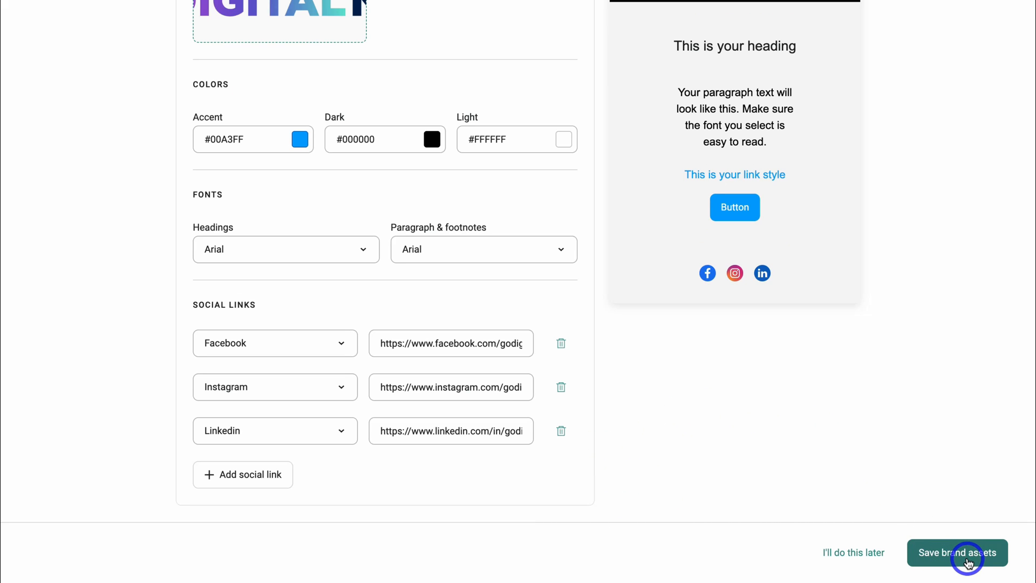
{"action": "left_click", "coordinate": [957, 553]}
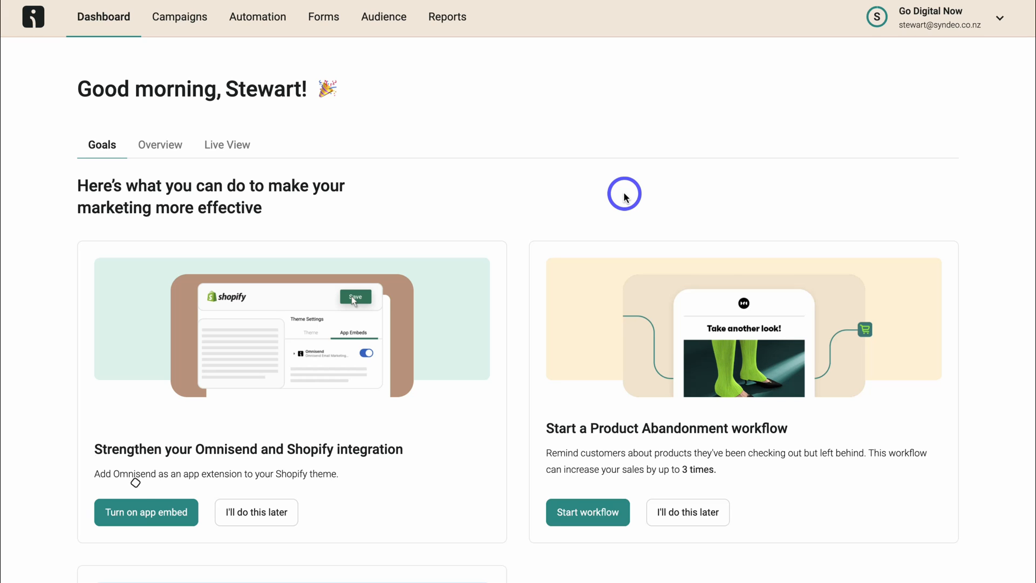
Step: Start a new campaign and choose Connect app under Push notification
{"action": "left_click", "coordinate": [179, 17]}
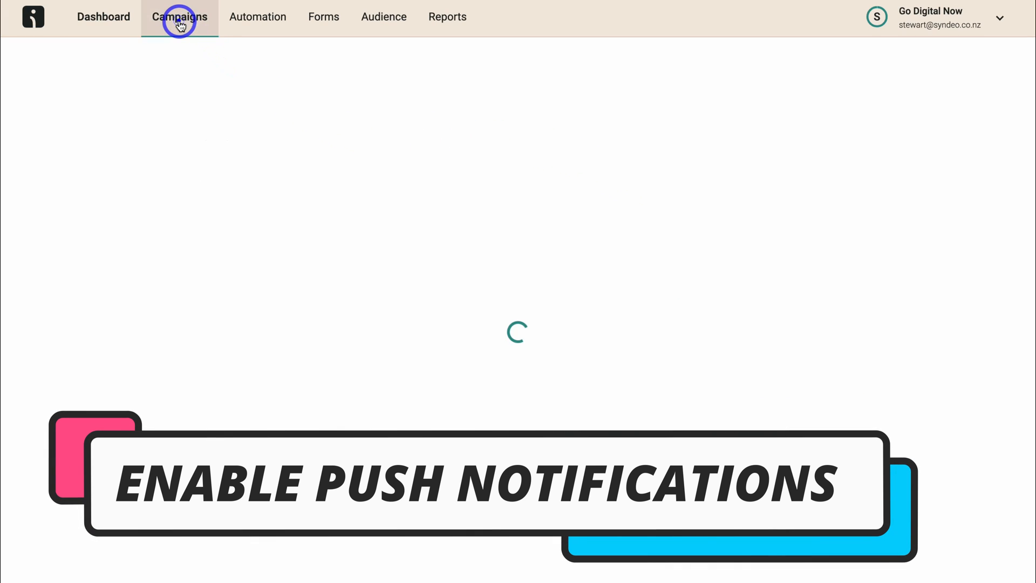
{"action": "left_click", "coordinate": [179, 16]}
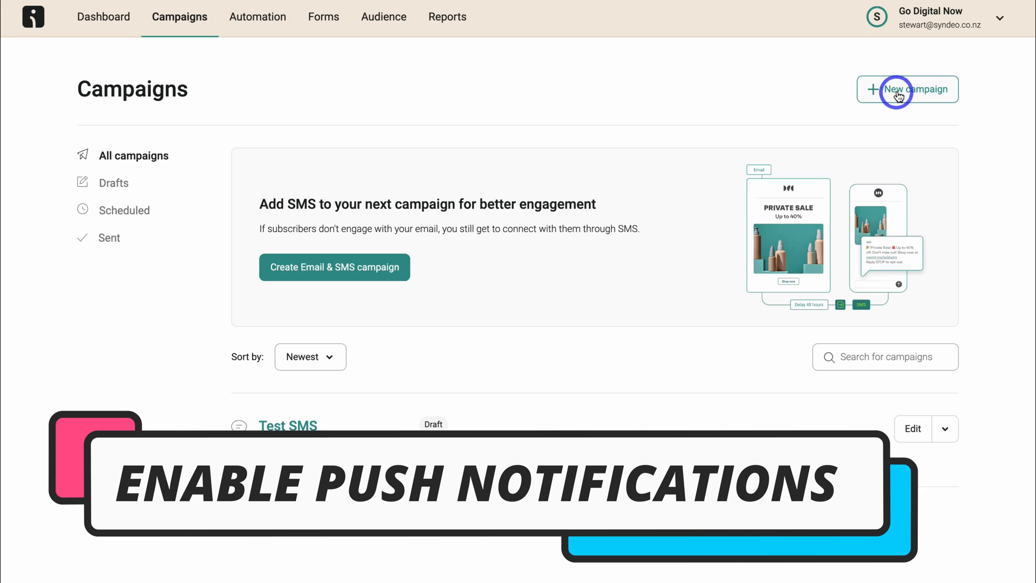
{"action": "left_click", "coordinate": [907, 89]}
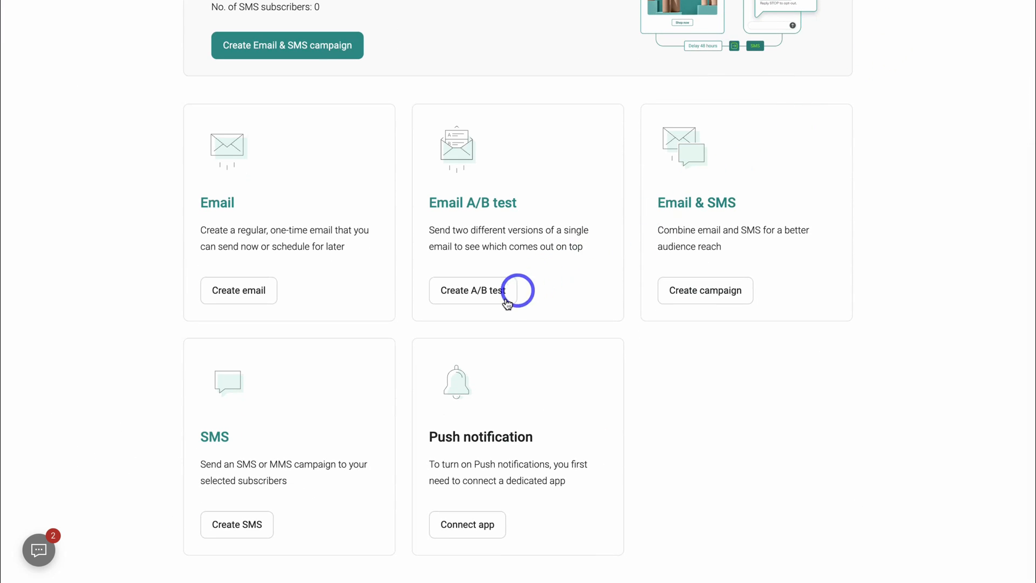
{"action": "mouse_move", "coordinate": [439, 529]}
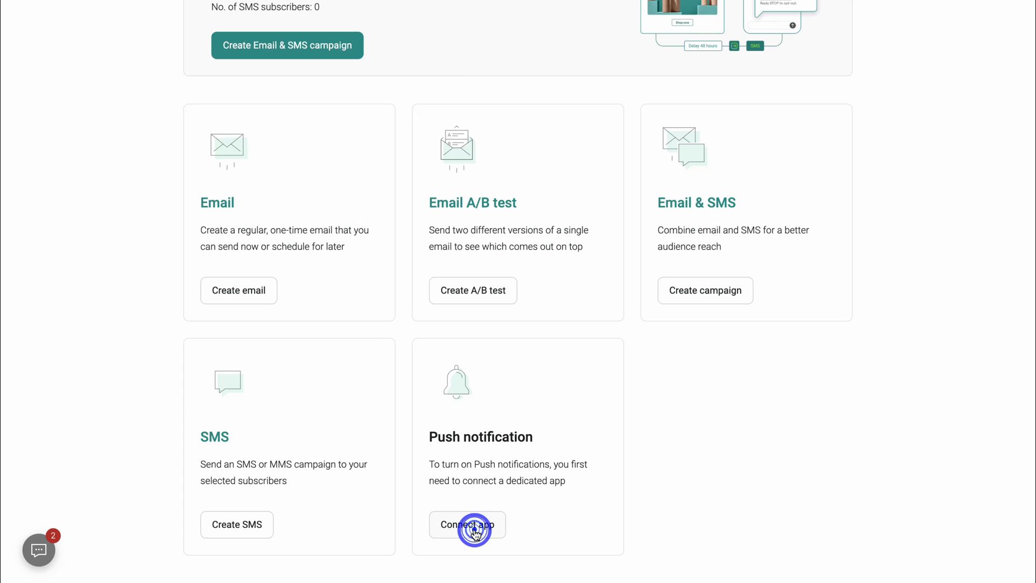
{"action": "left_click", "coordinate": [466, 524]}
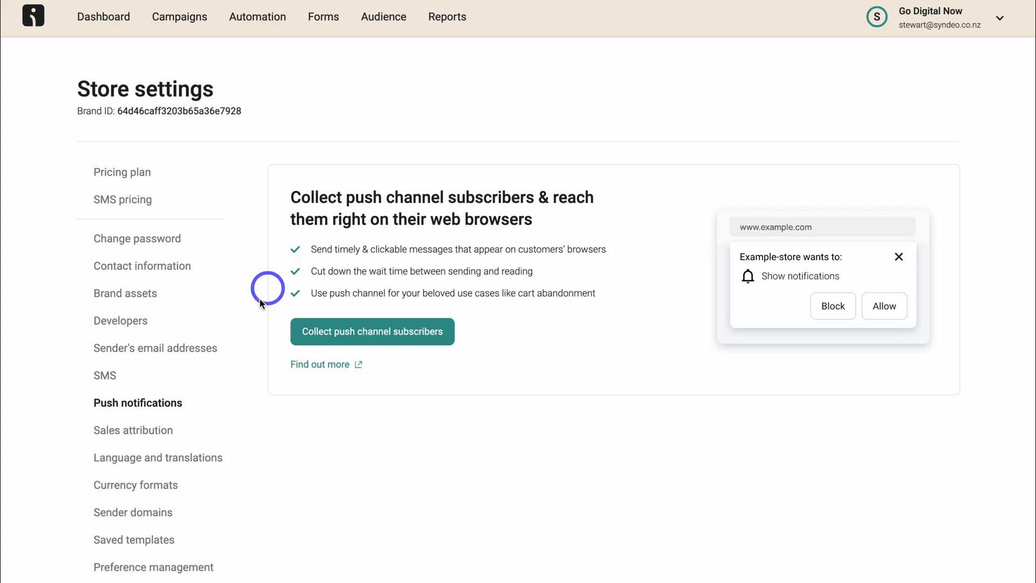
{"action": "mouse_move", "coordinate": [382, 339]}
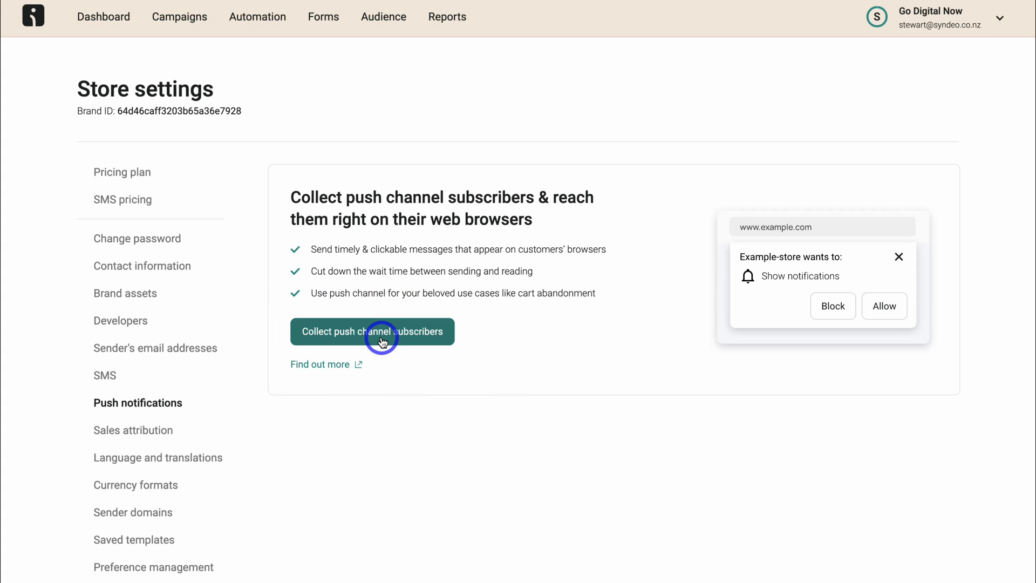
Step: Switch on 'Turn on push notifications' in the store's push settings
{"action": "left_click", "coordinate": [372, 331]}
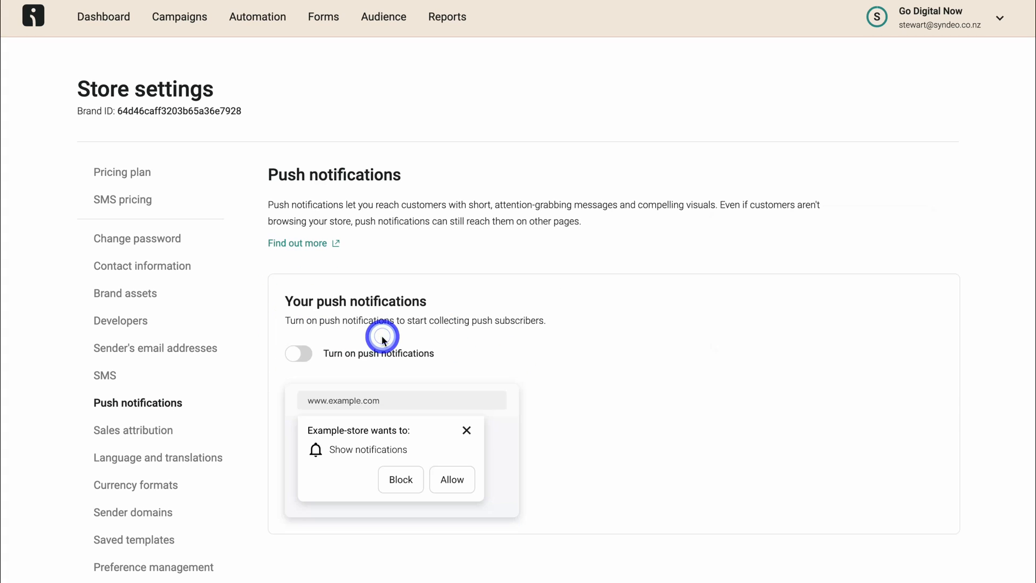
{"action": "left_click", "coordinate": [298, 354]}
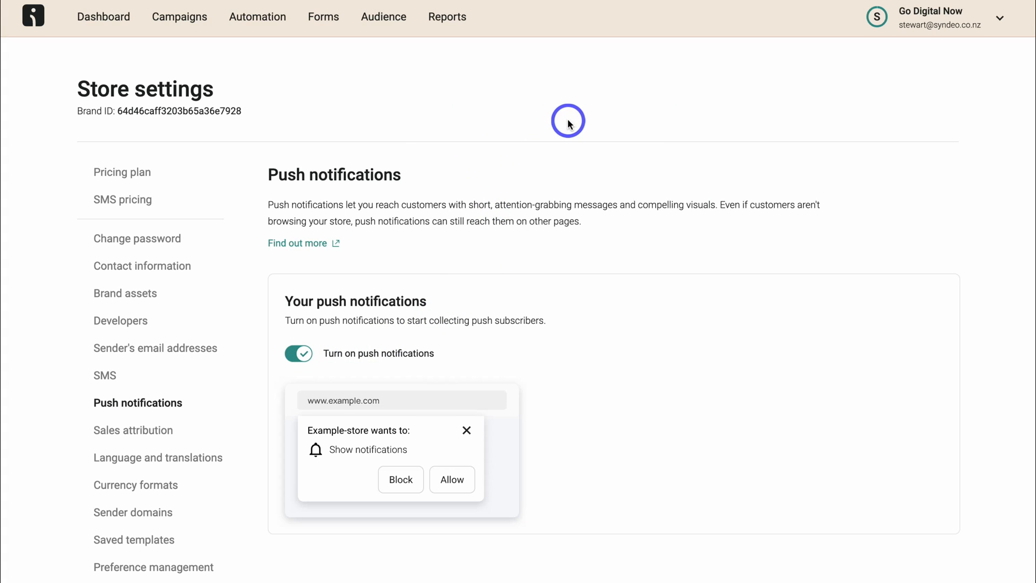
{"action": "mouse_move", "coordinate": [454, 366]}
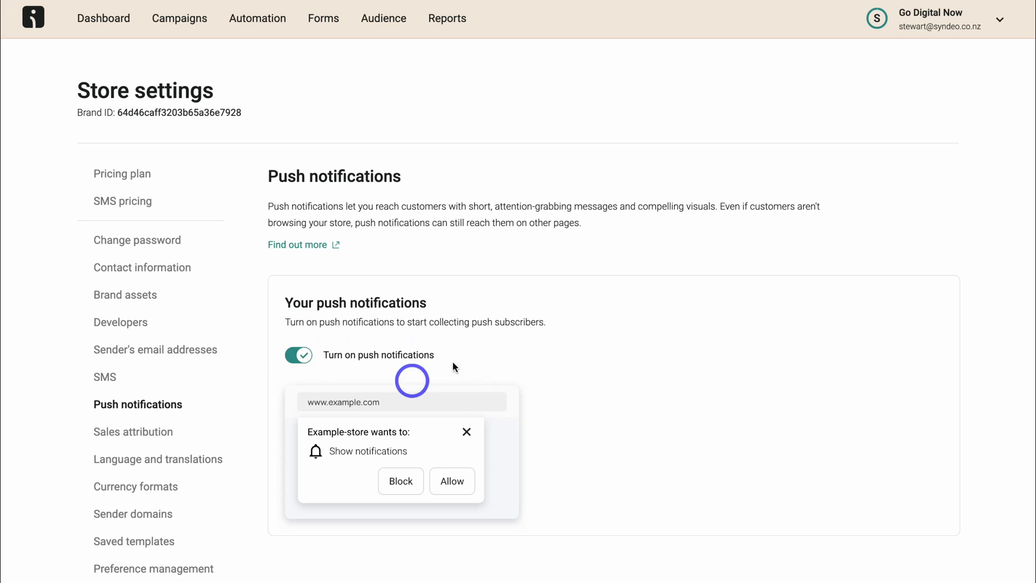
{"action": "mouse_move", "coordinate": [418, 342]}
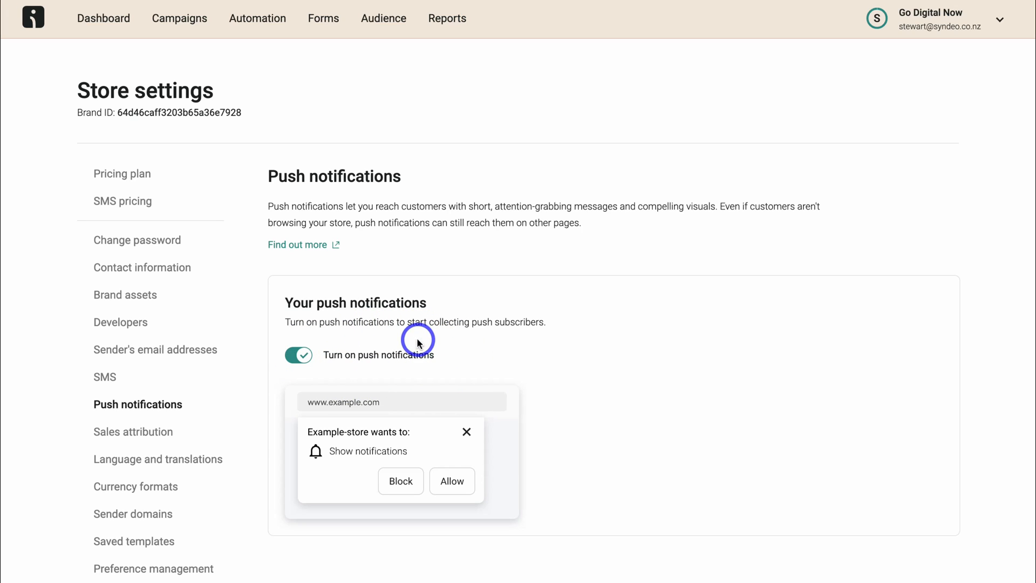
{"action": "mouse_move", "coordinate": [546, 344]}
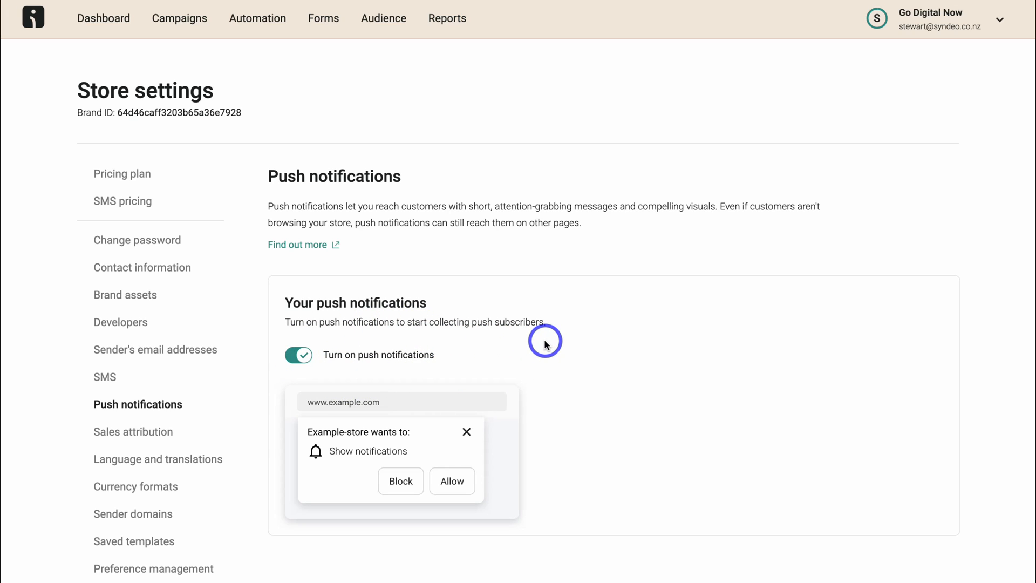
{"action": "mouse_move", "coordinate": [508, 345]}
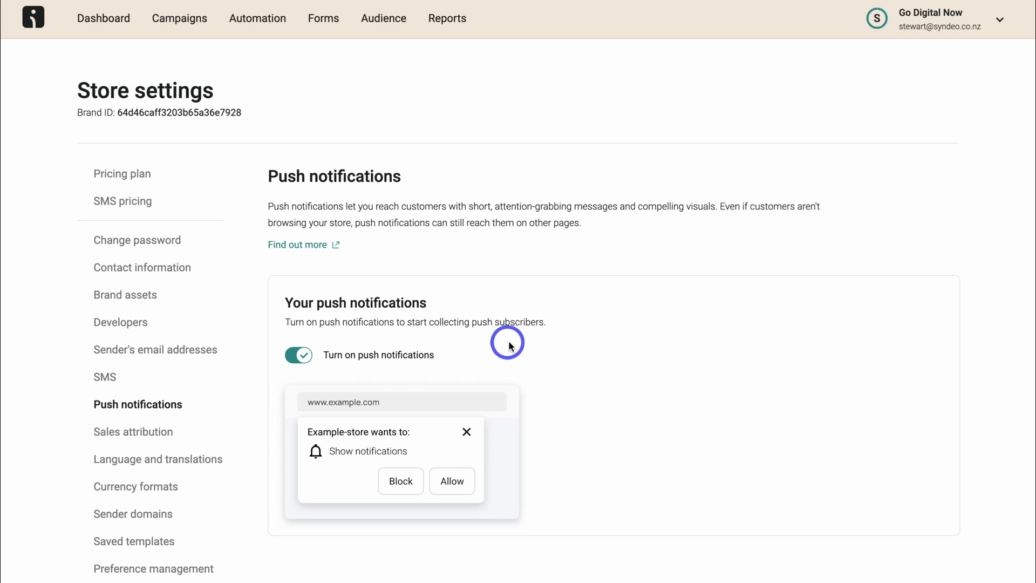
{"action": "mouse_move", "coordinate": [531, 312]}
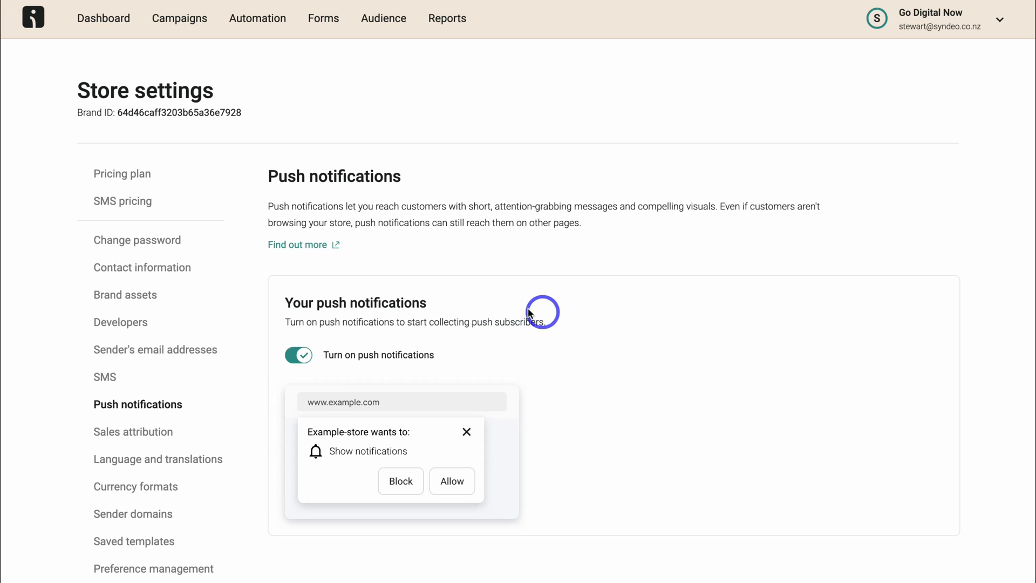
{"action": "mouse_move", "coordinate": [534, 348]}
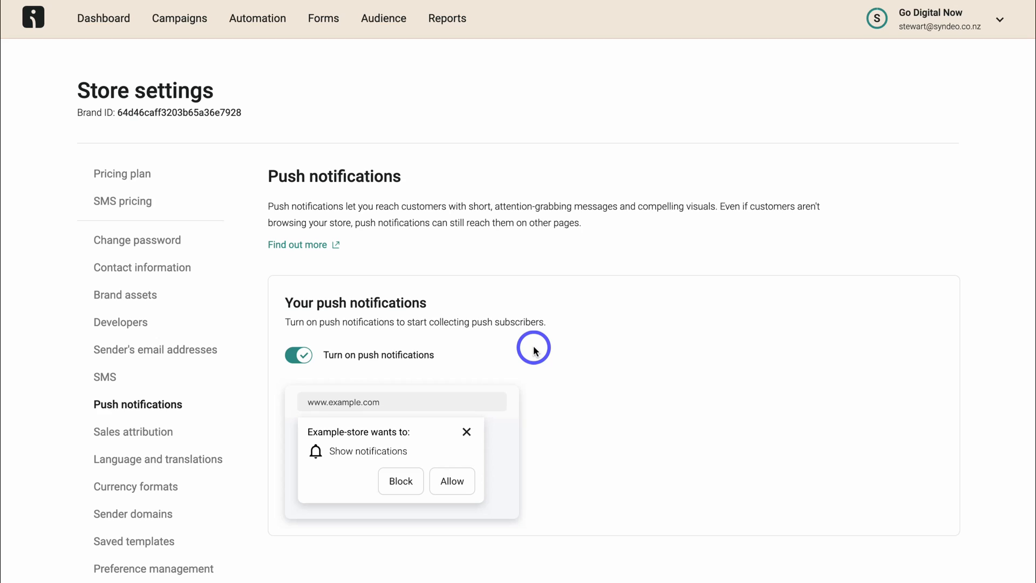
{"action": "mouse_move", "coordinate": [471, 348]}
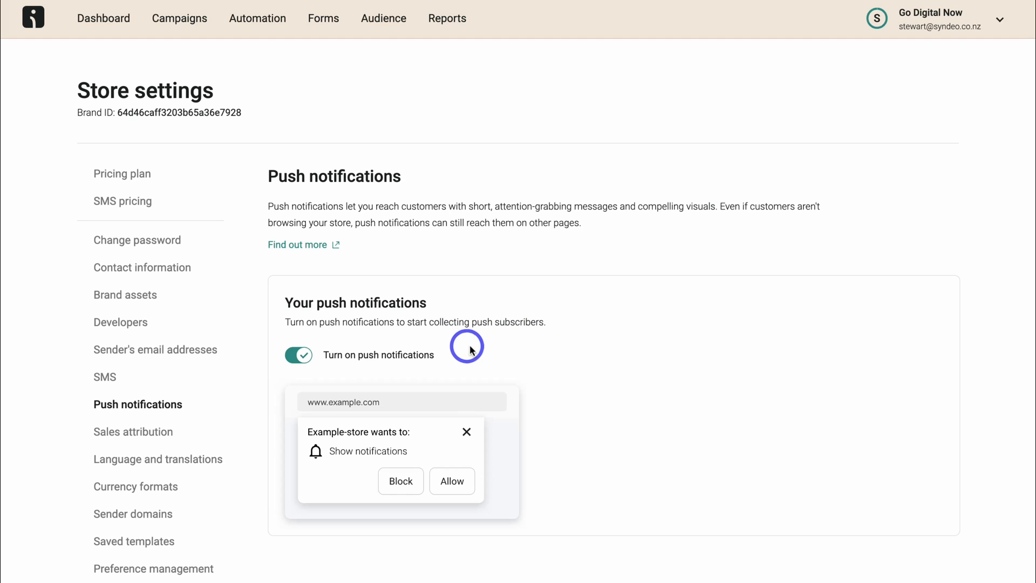
{"action": "mouse_move", "coordinate": [517, 350]}
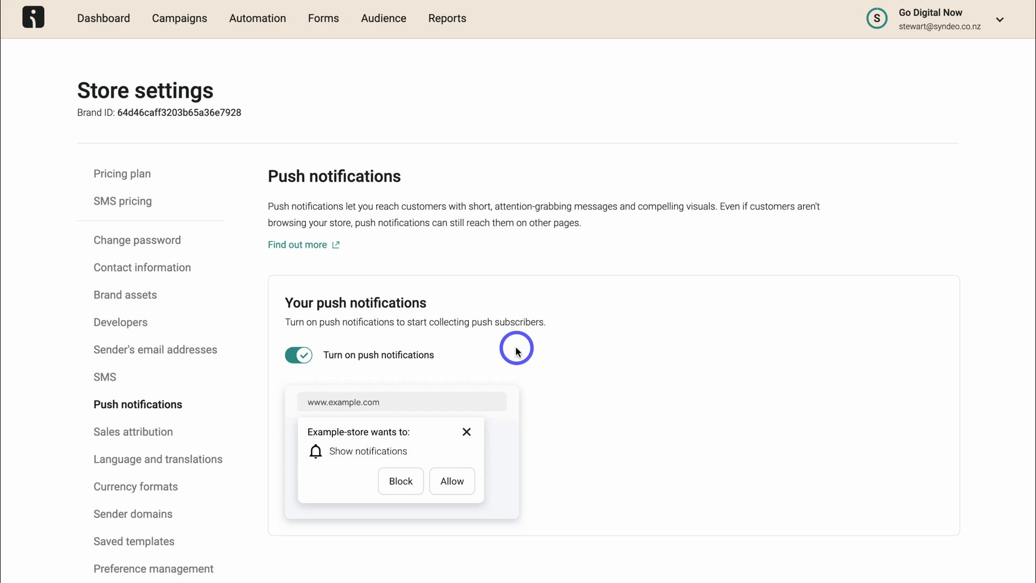
{"action": "mouse_move", "coordinate": [412, 450]}
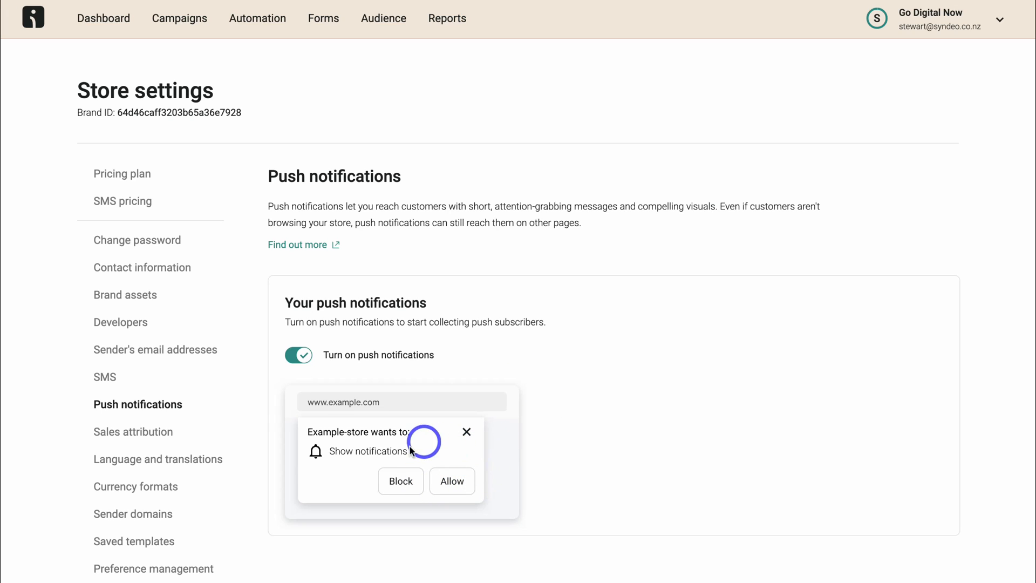
{"action": "mouse_move", "coordinate": [512, 517]}
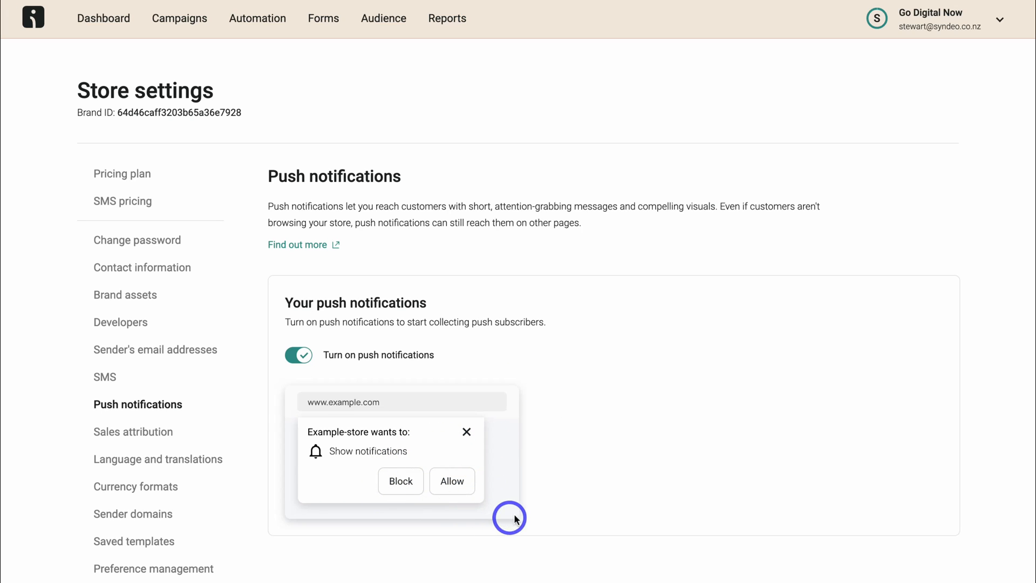
{"action": "mouse_move", "coordinate": [510, 473]}
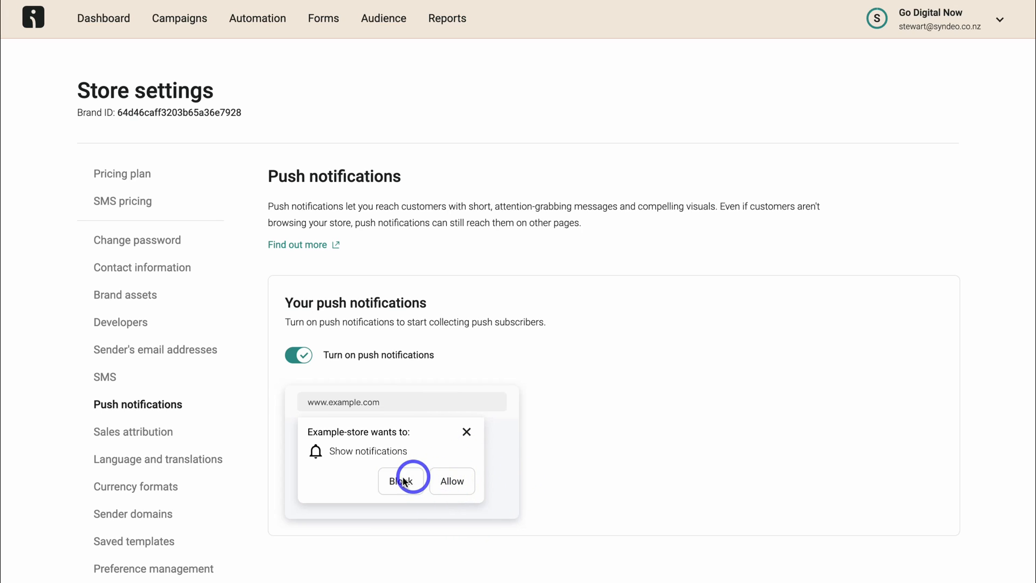
{"action": "mouse_move", "coordinate": [481, 356]}
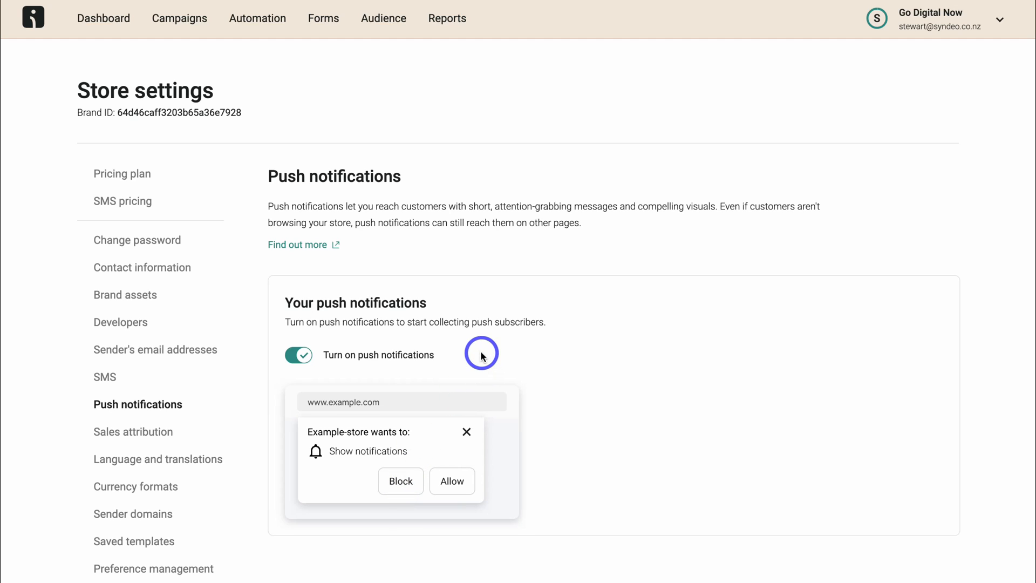
{"action": "mouse_move", "coordinate": [529, 348]}
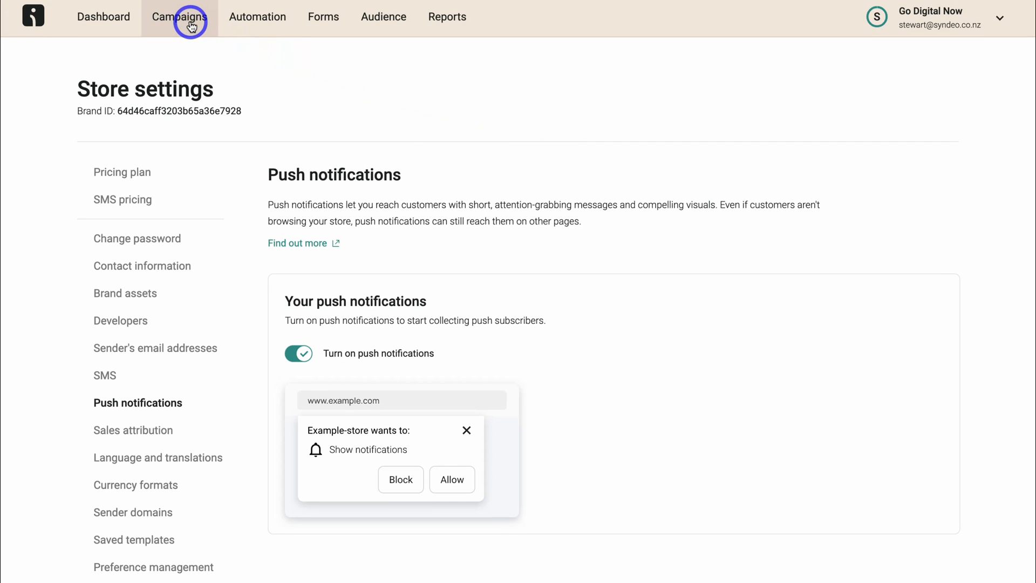
Step: Start a new push notification campaign from the Campaigns list
{"action": "left_click", "coordinate": [179, 16]}
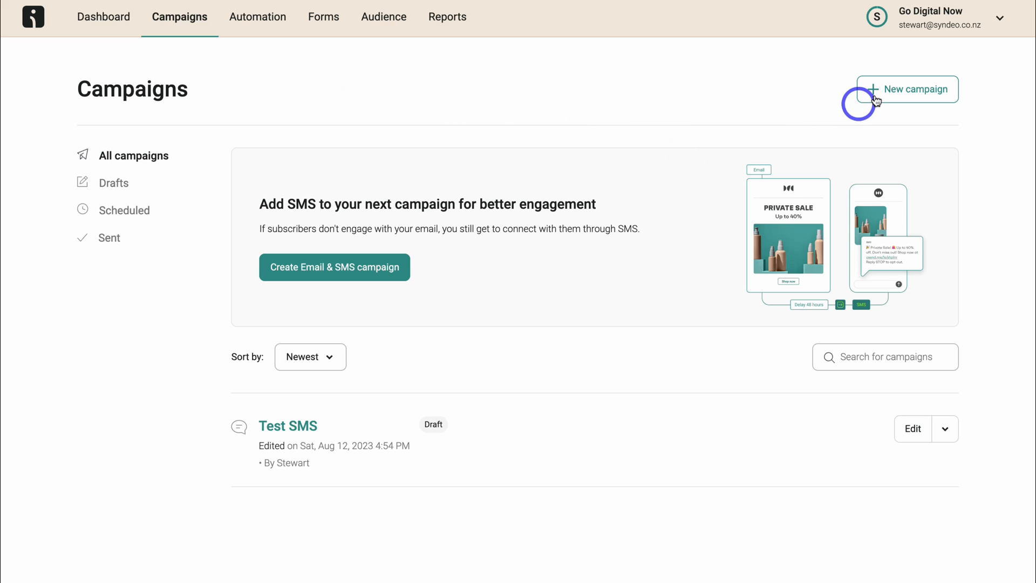
{"action": "left_click", "coordinate": [907, 89]}
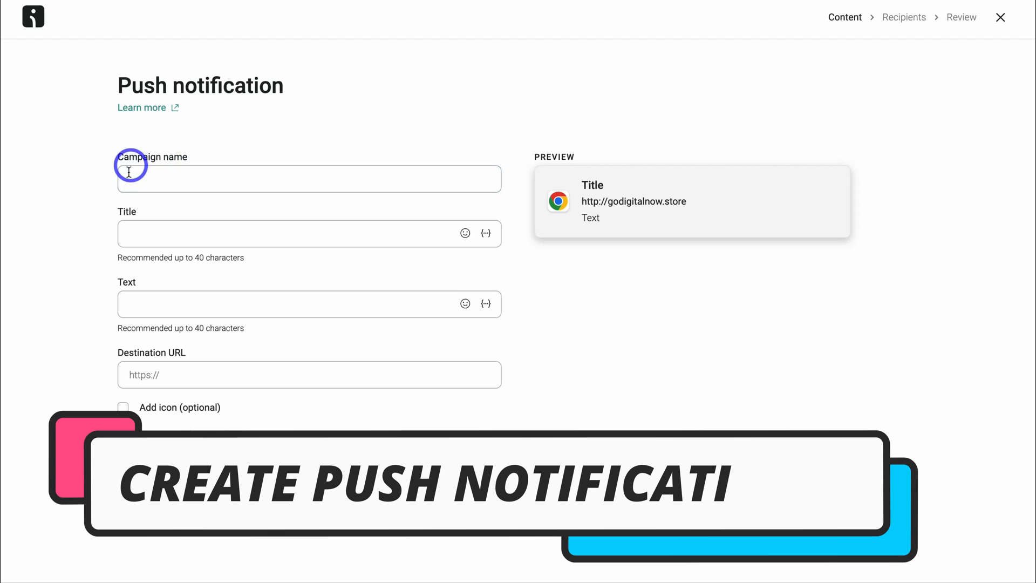
Step: Name the campaign 'New Product Release - Social Media Planner', add an excited title emoji and first-name personalization
{"action": "type", "text": "New Product Release - Social Media Planner"}
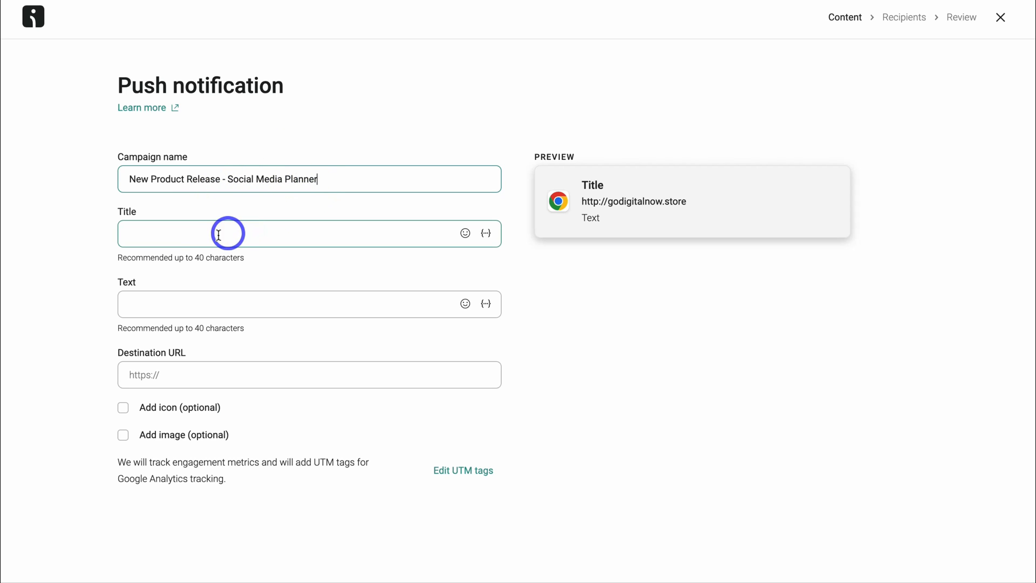
{"action": "mouse_move", "coordinate": [218, 233]}
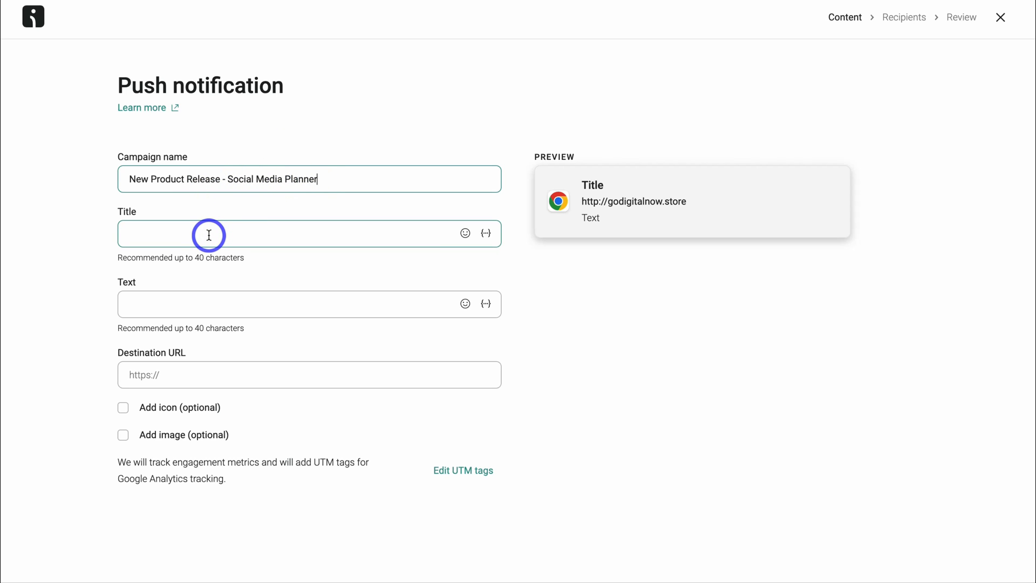
{"action": "left_click", "coordinate": [465, 233]}
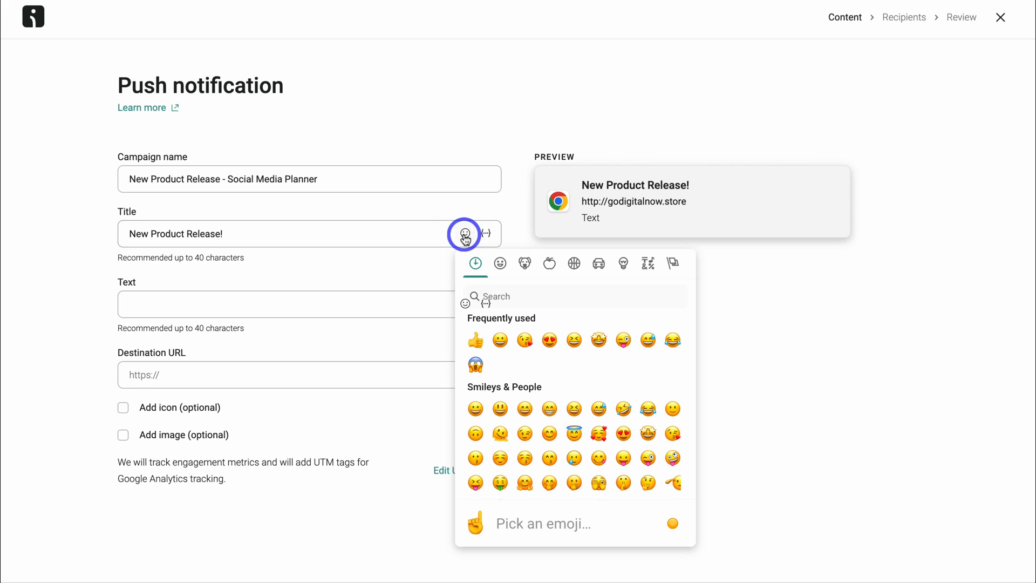
{"action": "left_click", "coordinate": [597, 340]}
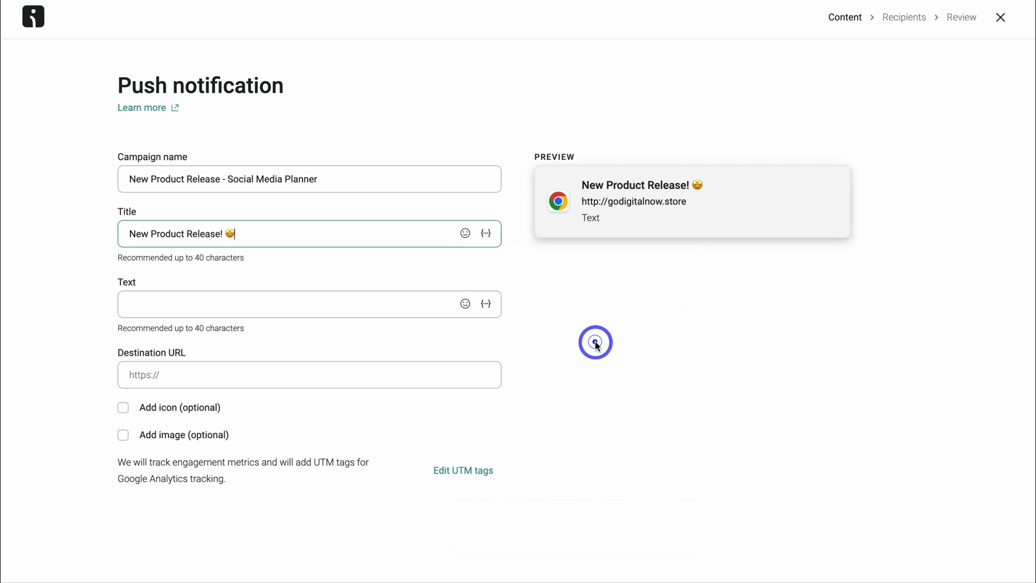
{"action": "mouse_move", "coordinate": [488, 238]}
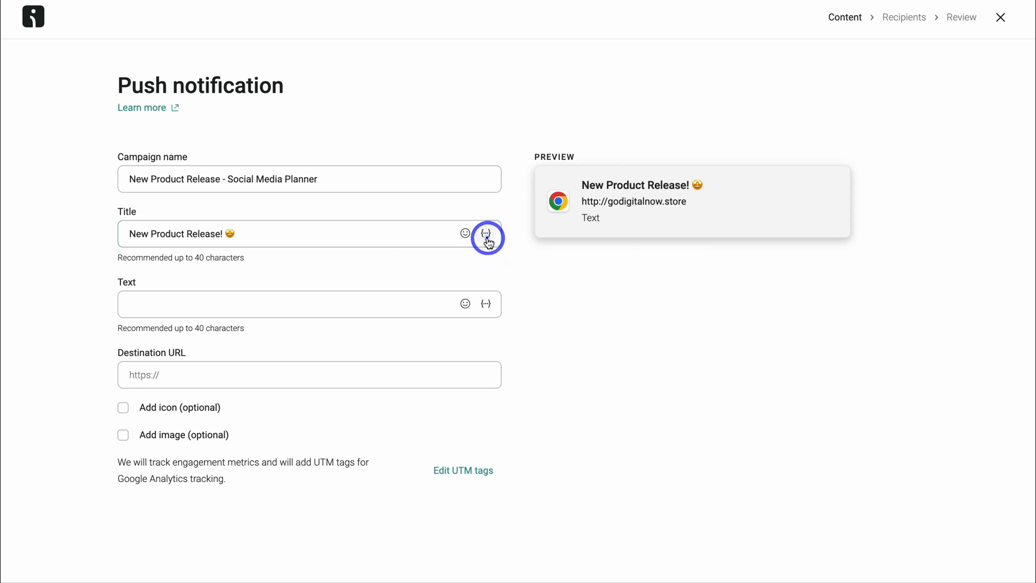
{"action": "left_click", "coordinate": [486, 233]}
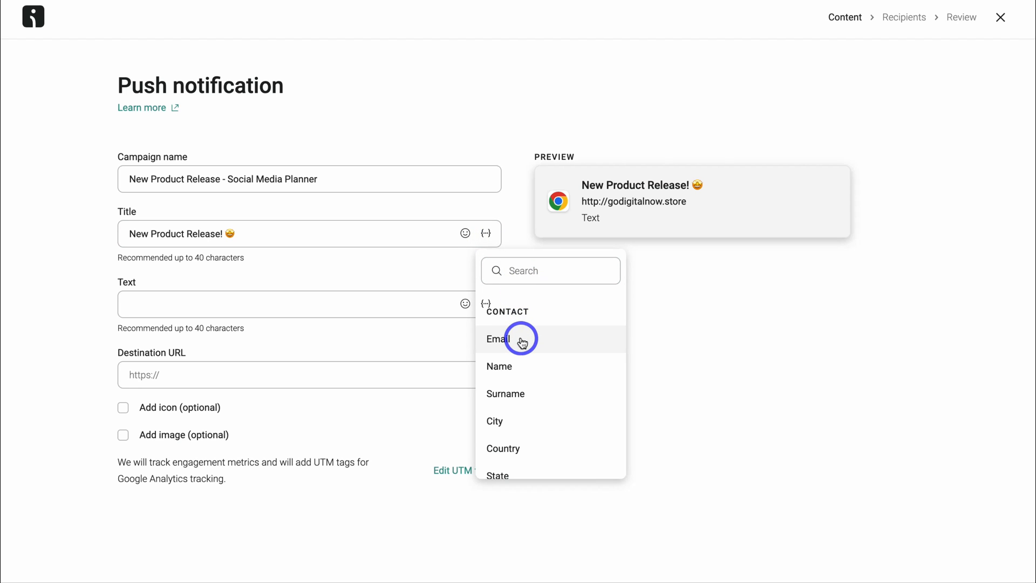
{"action": "mouse_move", "coordinate": [491, 365]}
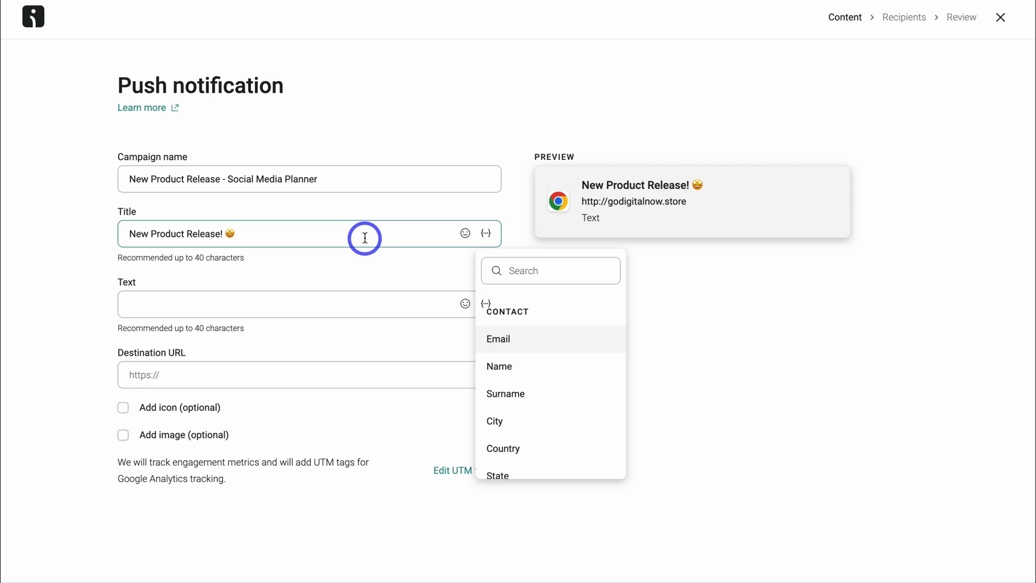
{"action": "left_click", "coordinate": [176, 304]}
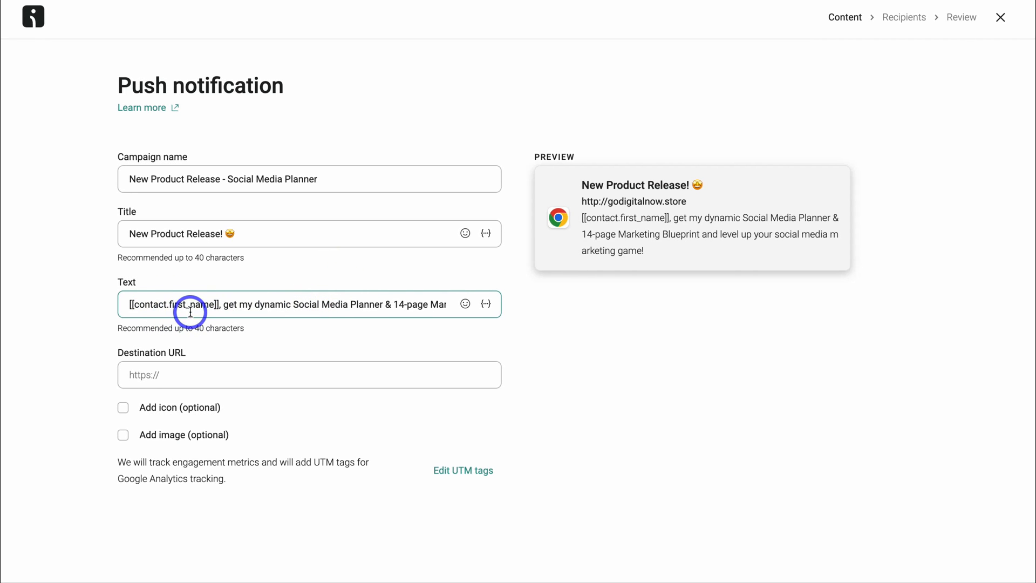
{"action": "mouse_move", "coordinate": [289, 308]}
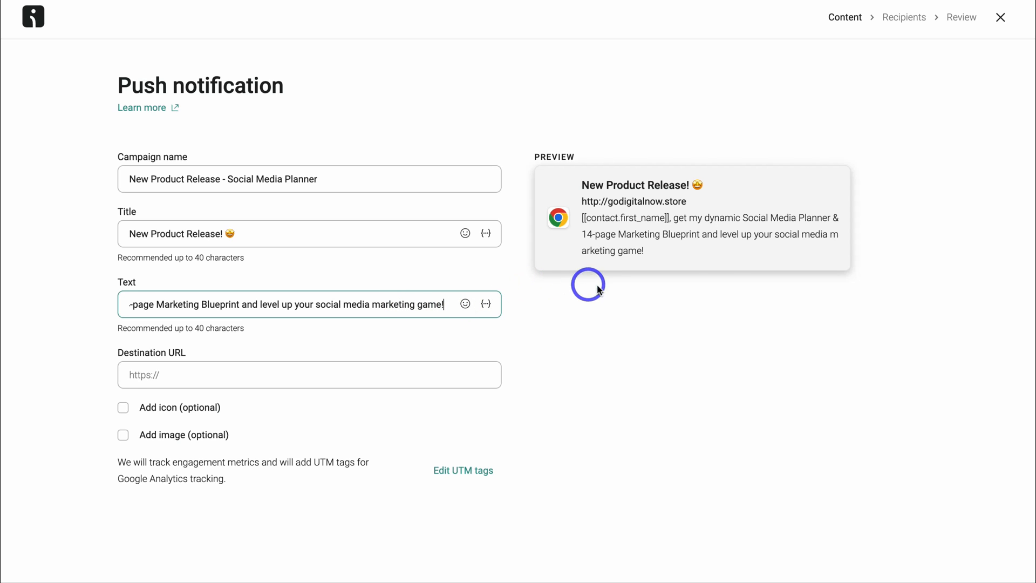
{"action": "mouse_move", "coordinate": [745, 247]}
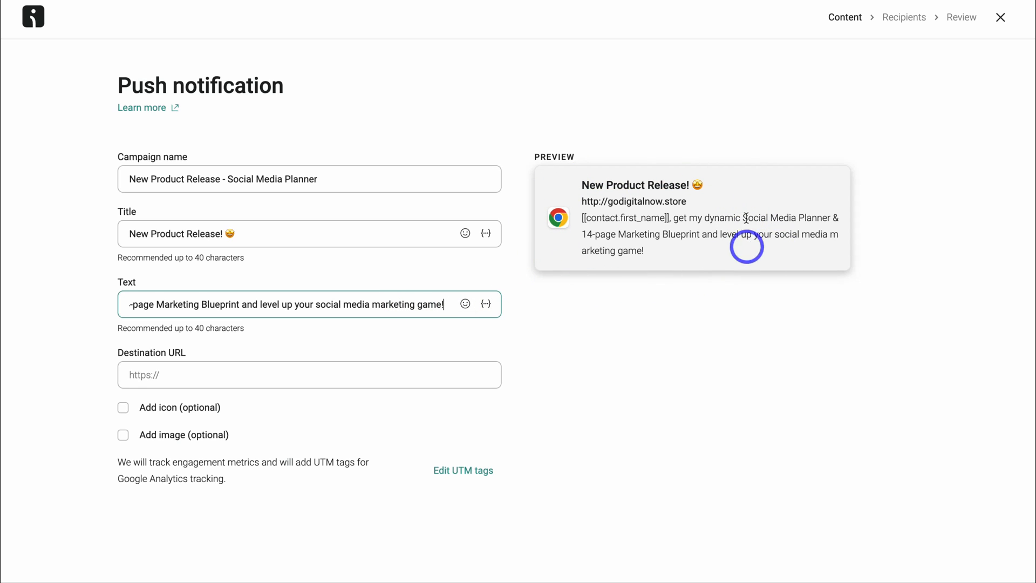
{"action": "mouse_move", "coordinate": [572, 218]}
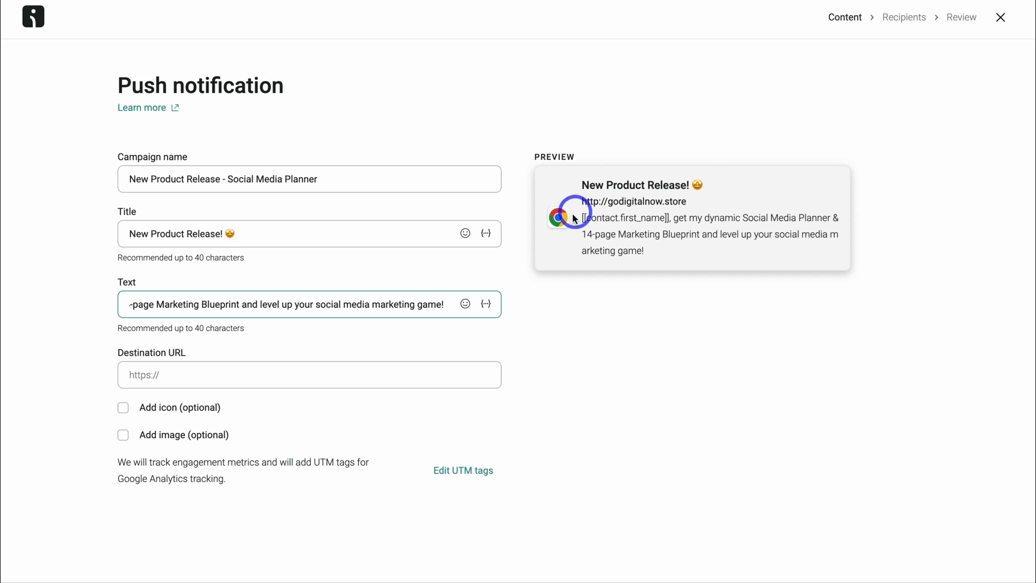
{"action": "mouse_move", "coordinate": [677, 194]}
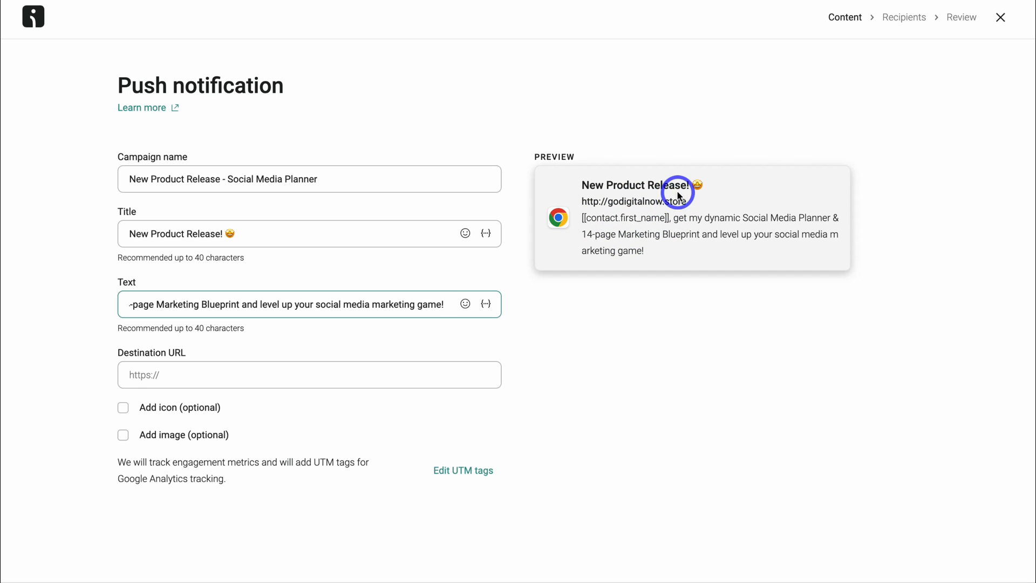
{"action": "mouse_move", "coordinate": [670, 218]}
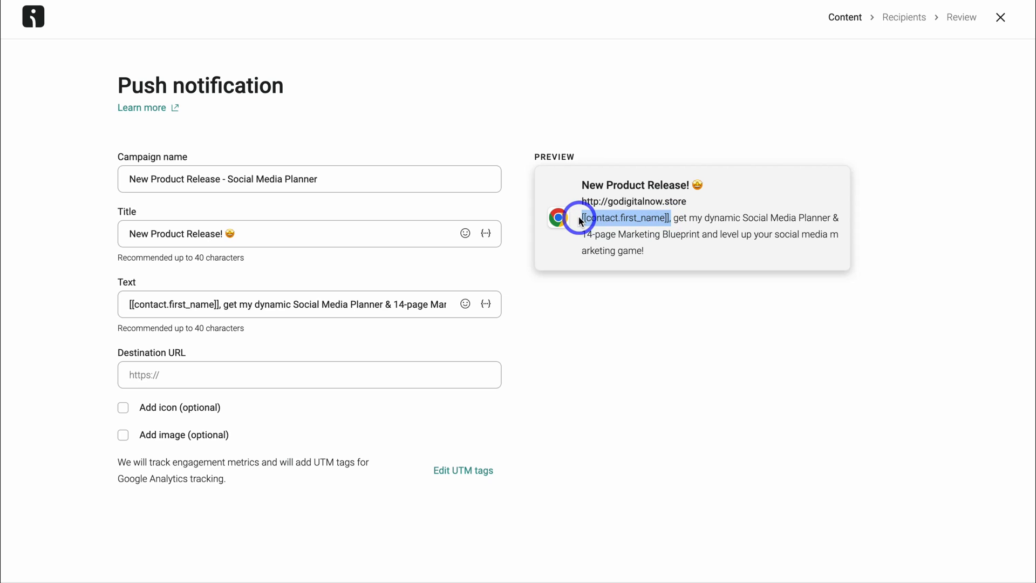
{"action": "mouse_move", "coordinate": [339, 342]}
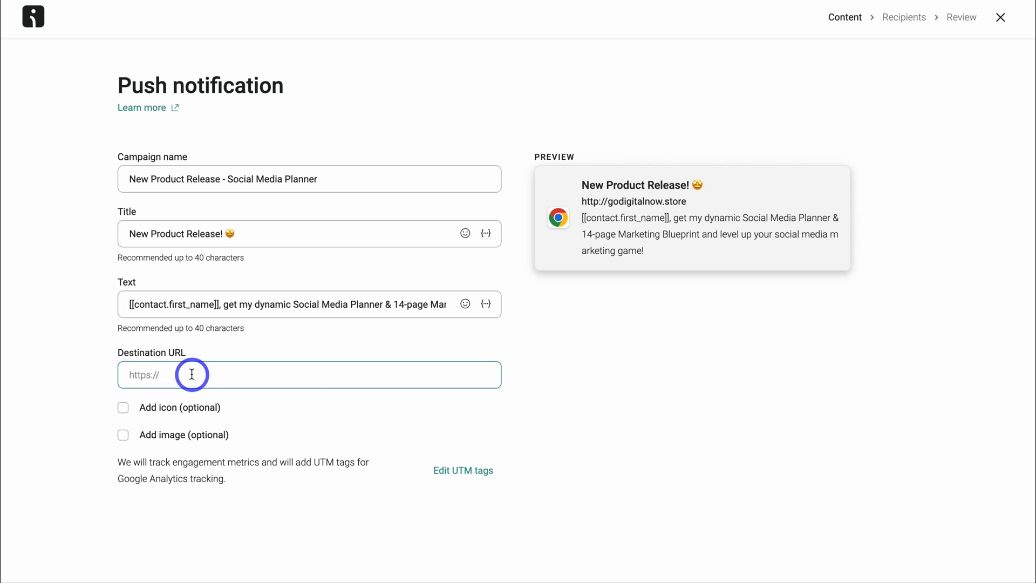
Step: Set destination URL to the social-media-planner-marketing-blueprint product page and enable the icon
{"action": "type", "text": "https://godigitalnow.store/products/social-media-planner-marketing-blueprint"}
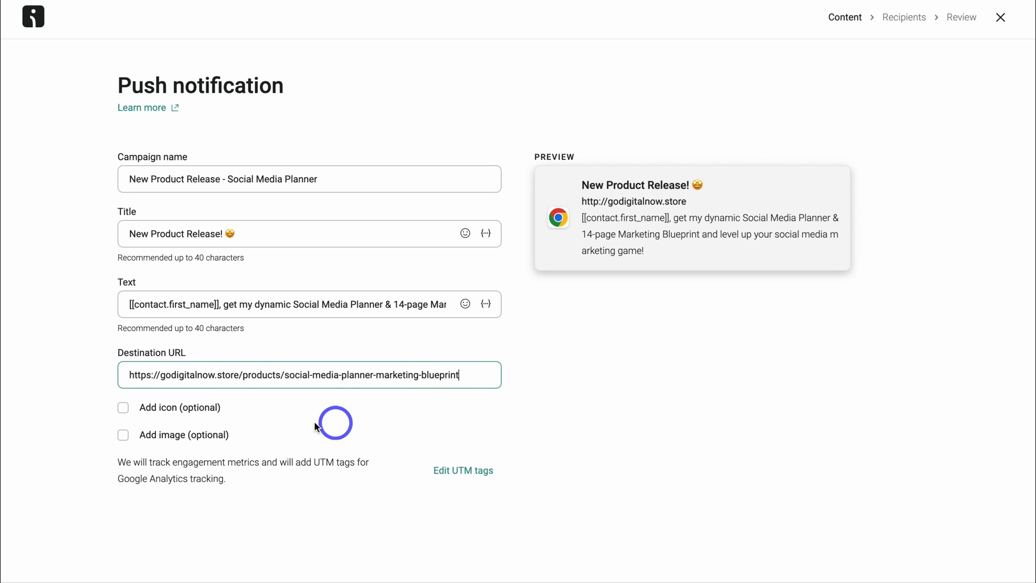
{"action": "mouse_move", "coordinate": [174, 426]}
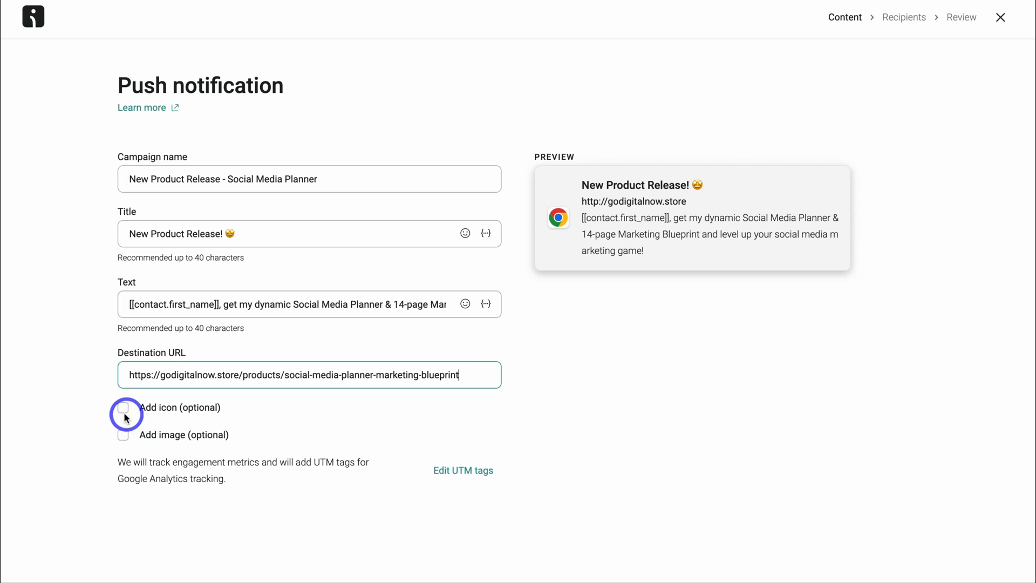
{"action": "left_click", "coordinate": [123, 407]}
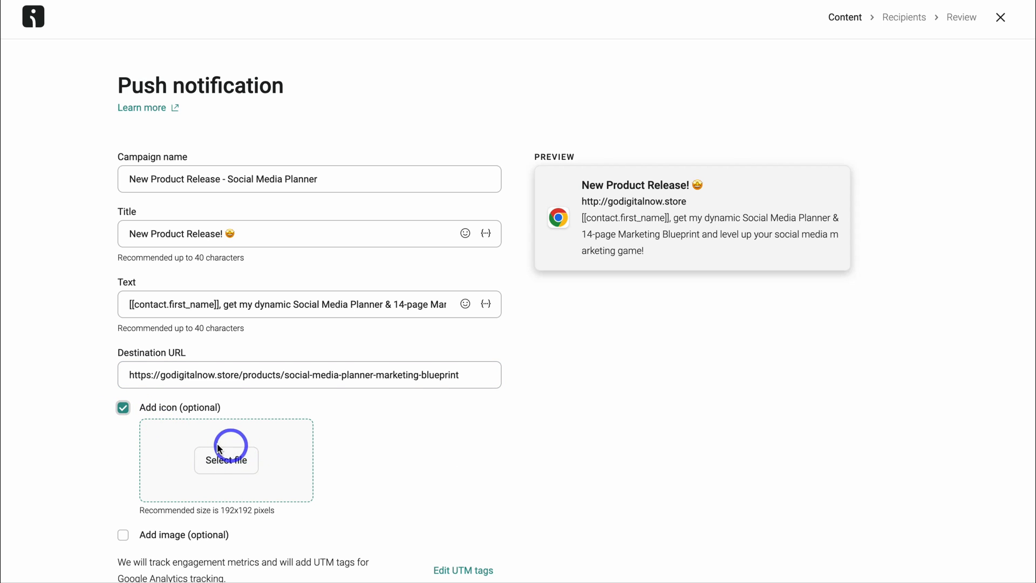
Step: Upload the social media planner icon, enable the image, and review the preview
{"action": "left_click", "coordinate": [226, 460]}
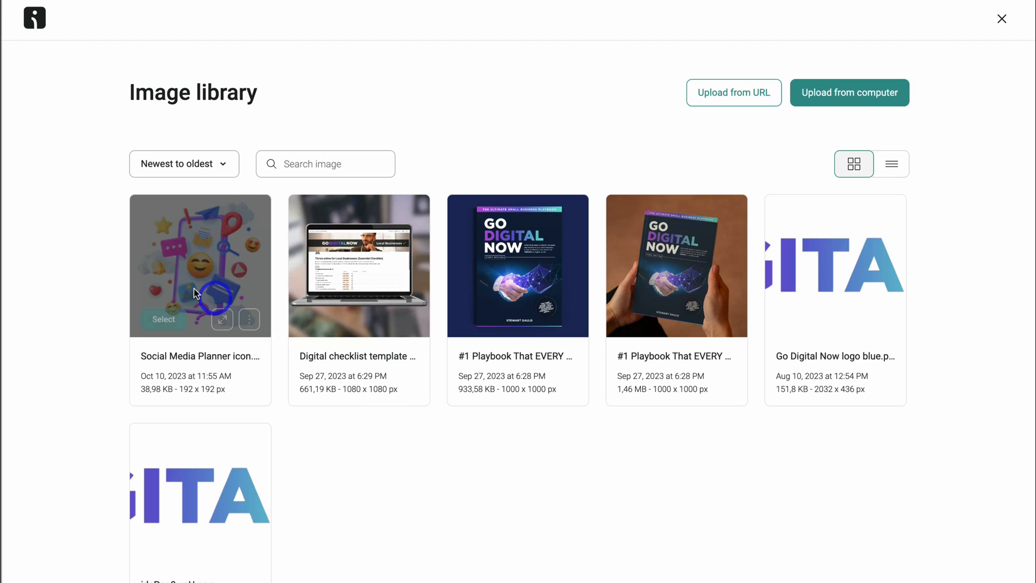
{"action": "left_click", "coordinate": [163, 319]}
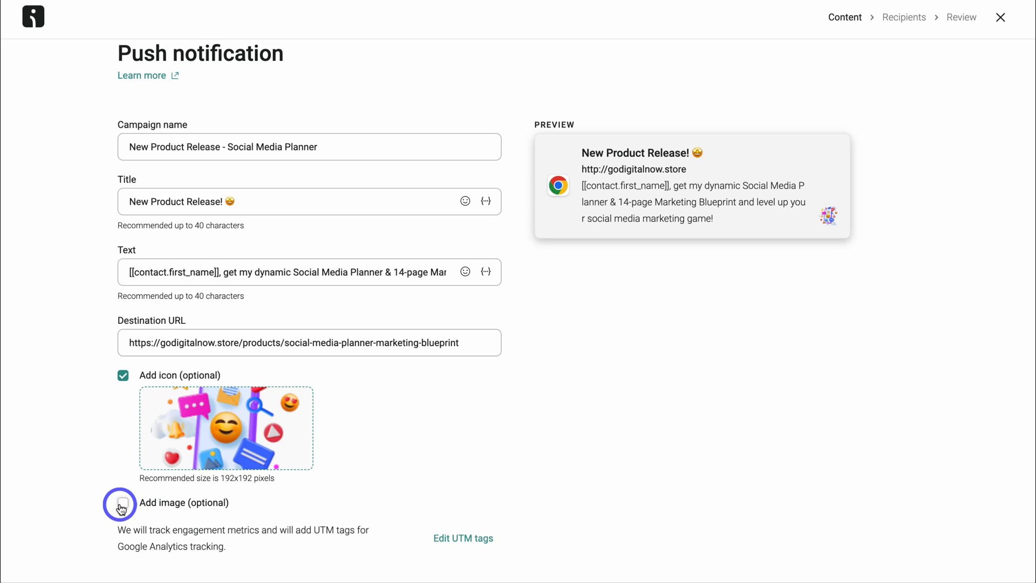
{"action": "left_click", "coordinate": [120, 503]}
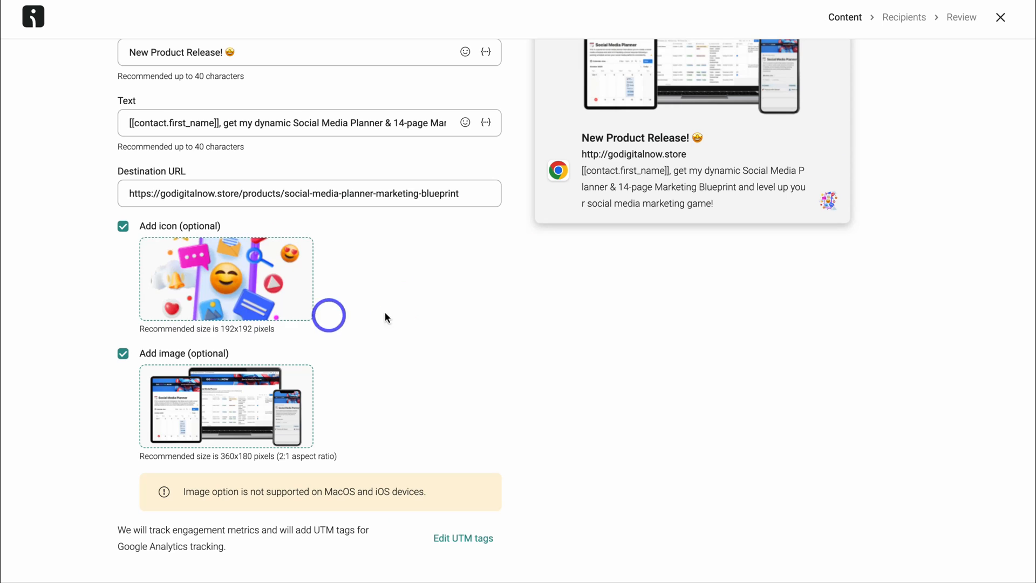
{"action": "scroll", "scroll_direction": "up", "scroll_amount": 3}
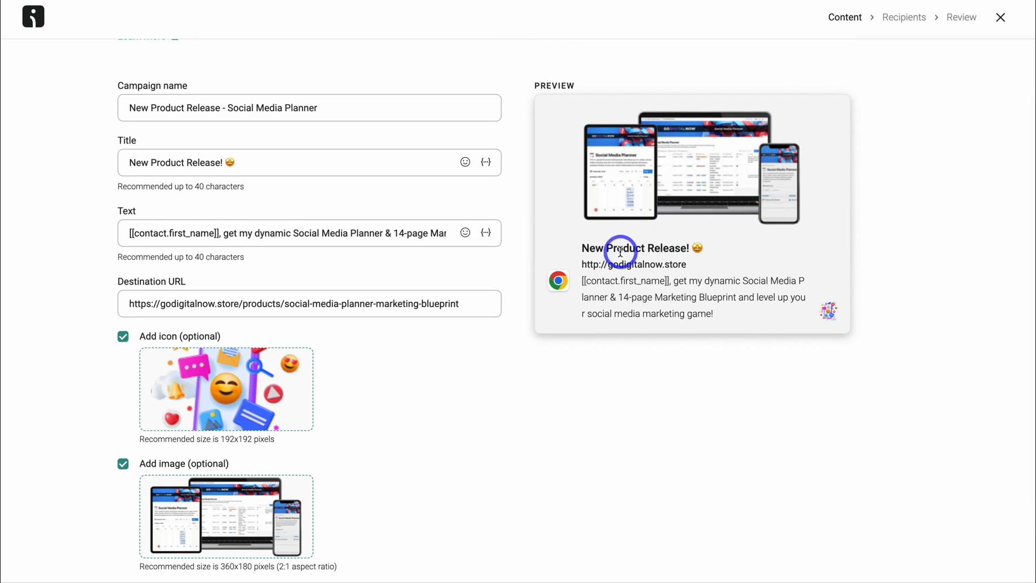
{"action": "mouse_move", "coordinate": [837, 324]}
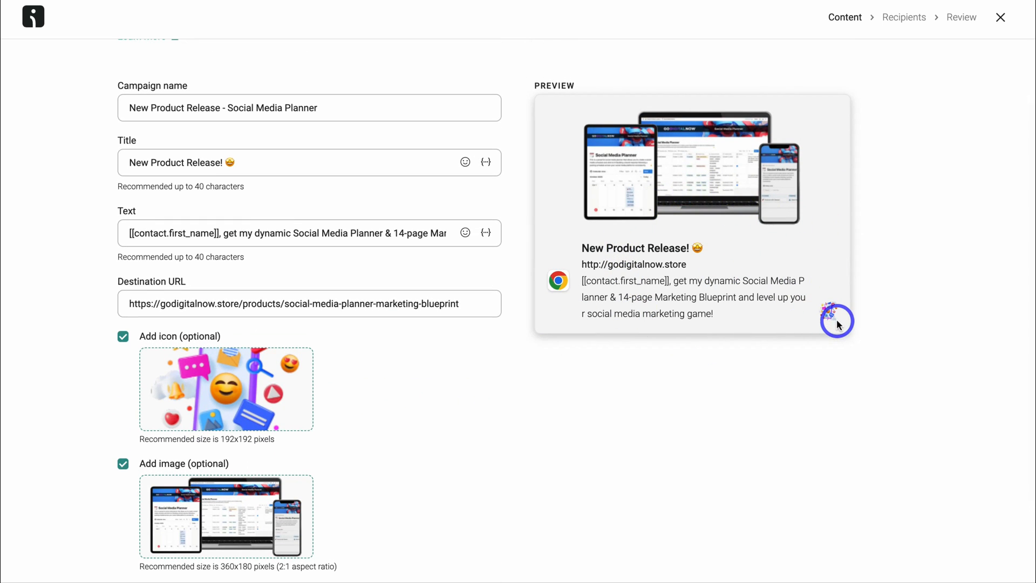
{"action": "mouse_move", "coordinate": [156, 329]}
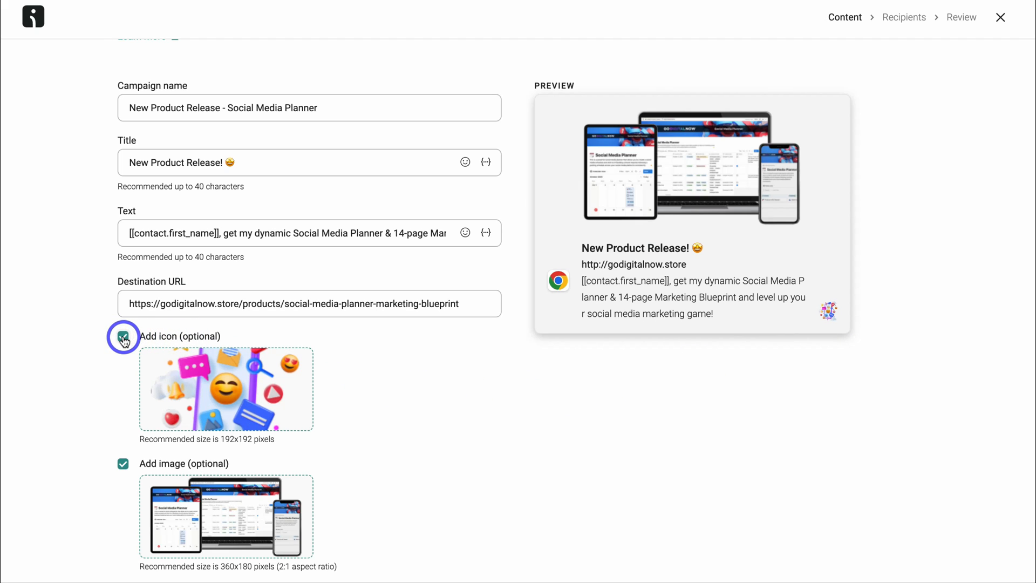
Step: Remove the icon so only the product mockup image remains, then scroll down
{"action": "left_click", "coordinate": [123, 336]}
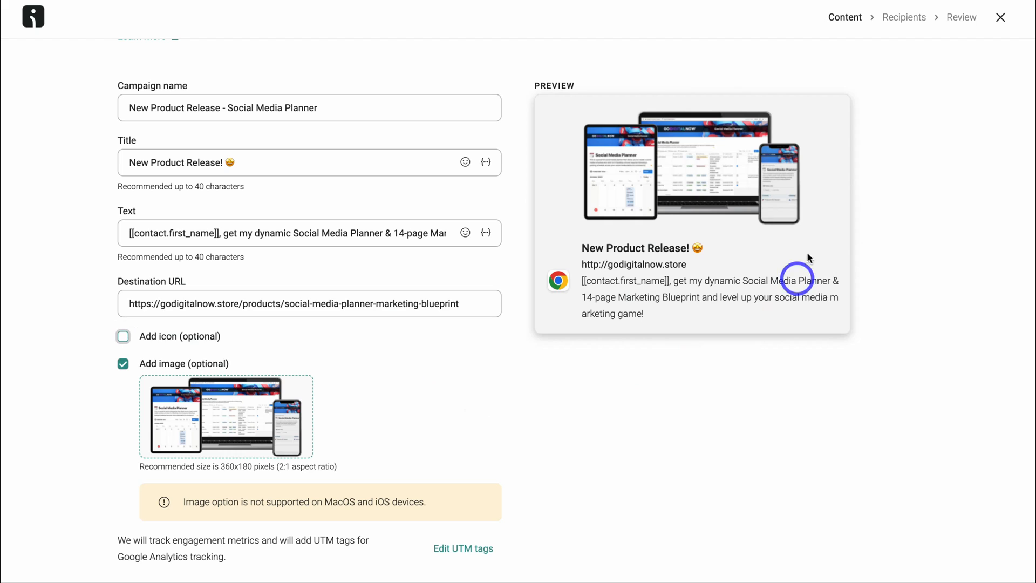
{"action": "mouse_move", "coordinate": [620, 344]}
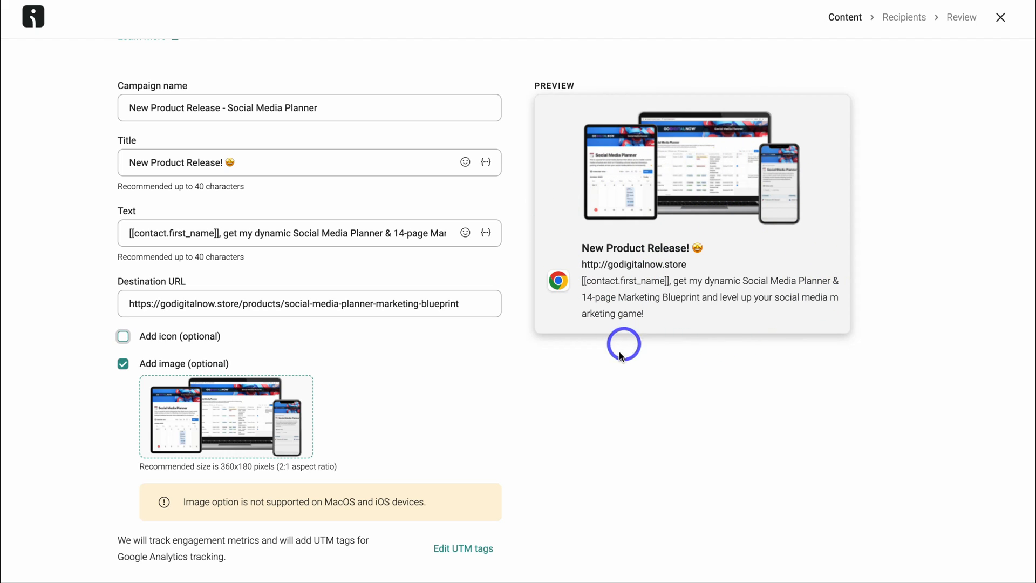
{"action": "mouse_move", "coordinate": [264, 516]}
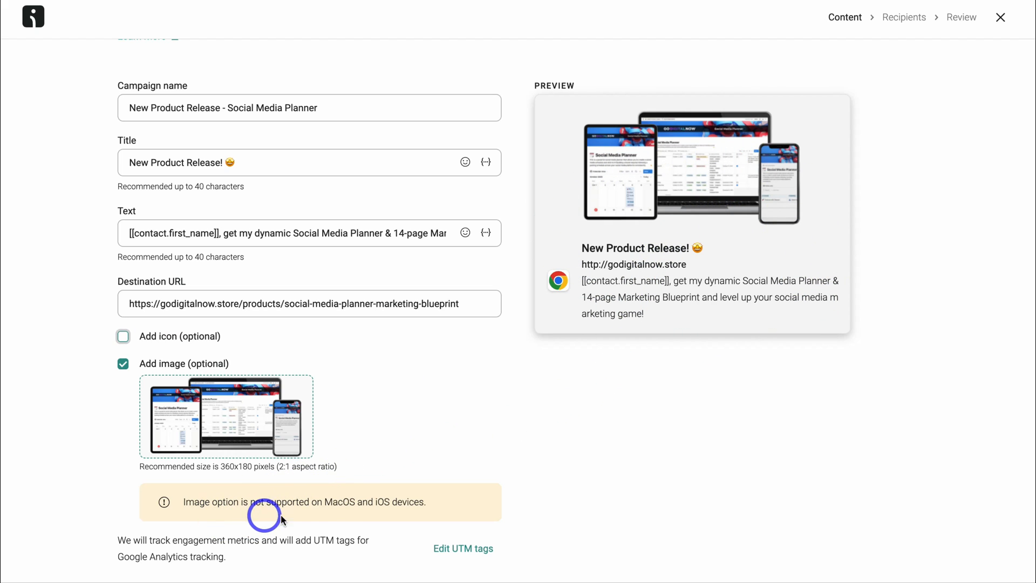
{"action": "mouse_move", "coordinate": [445, 500]}
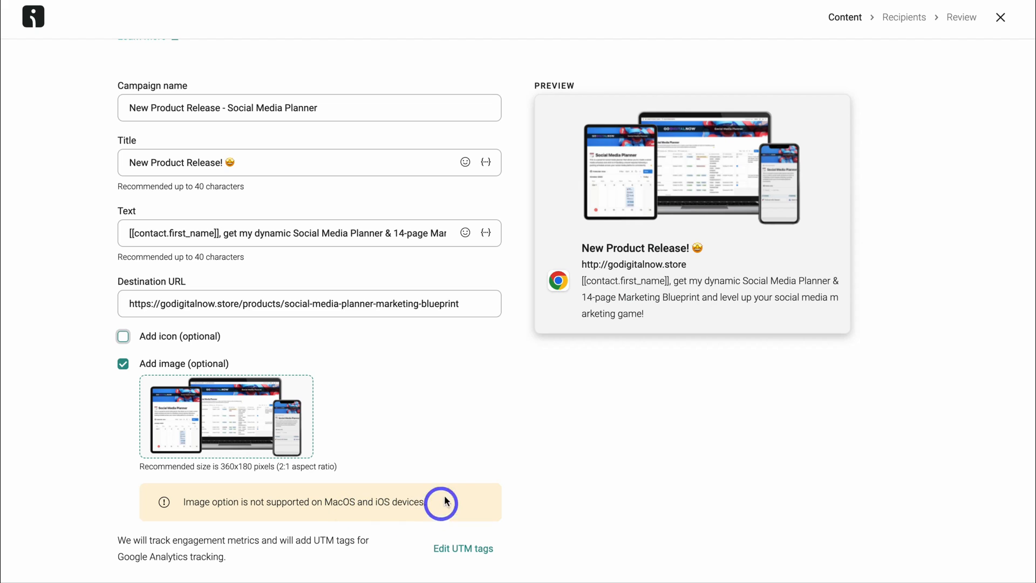
{"action": "mouse_move", "coordinate": [554, 400]}
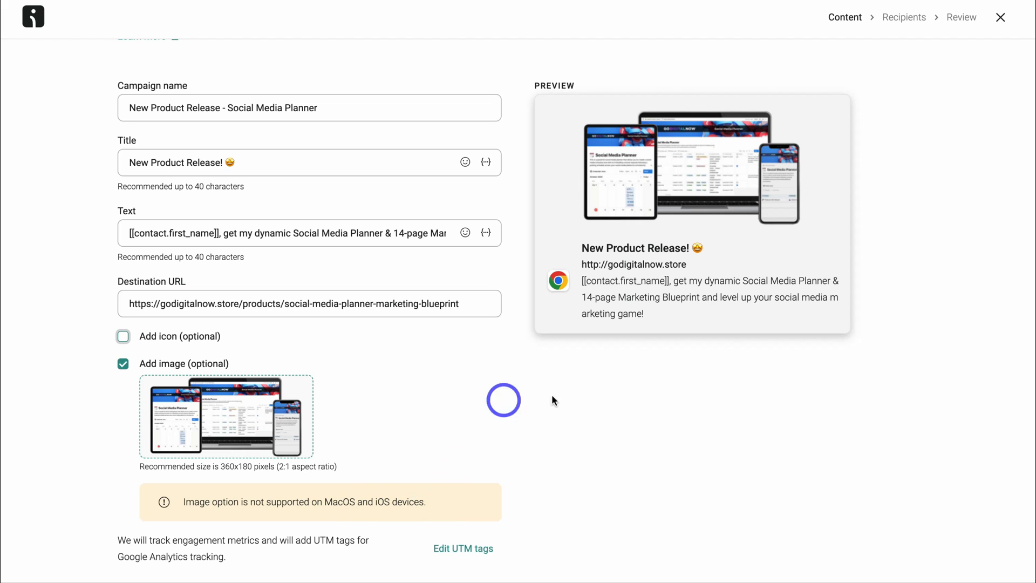
{"action": "mouse_move", "coordinate": [684, 407]}
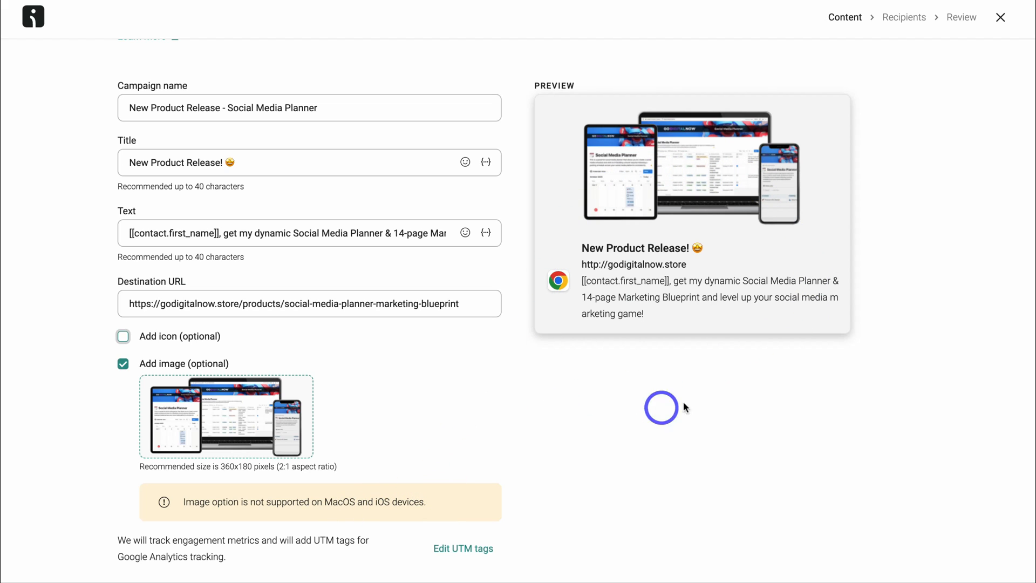
{"action": "mouse_move", "coordinate": [621, 233]}
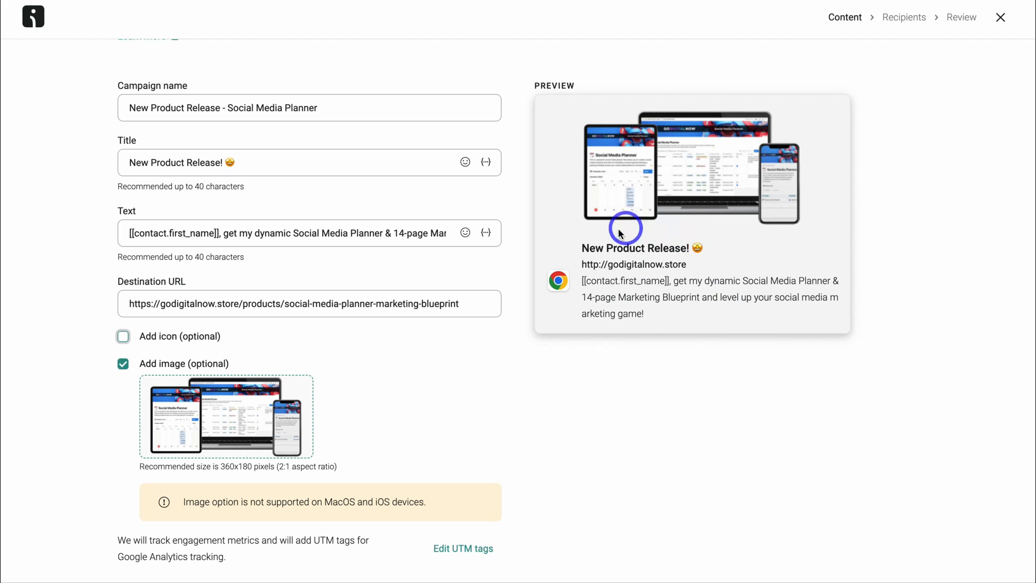
{"action": "mouse_move", "coordinate": [723, 250]}
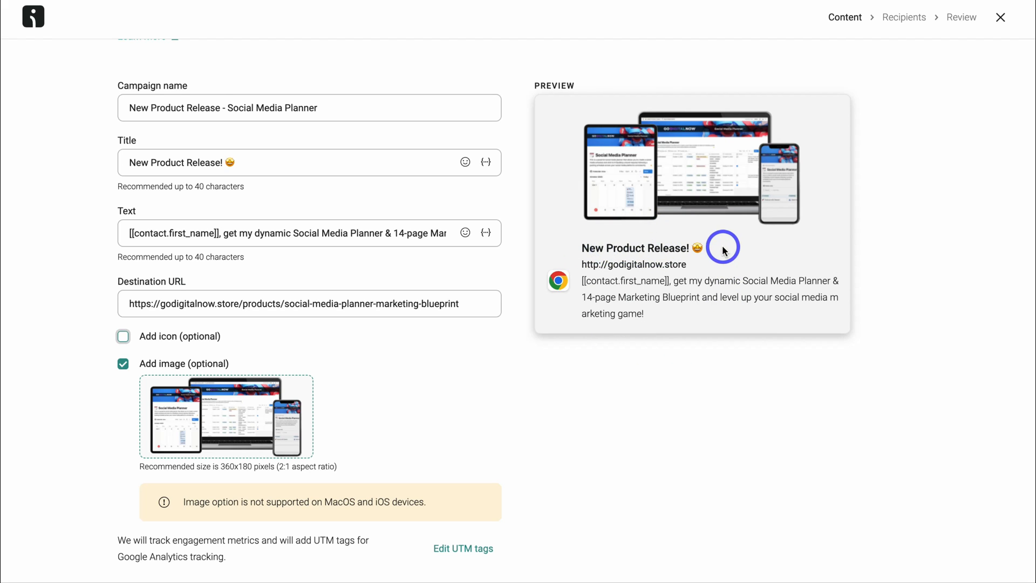
{"action": "scroll", "scroll_direction": "down", "scroll_amount": 3}
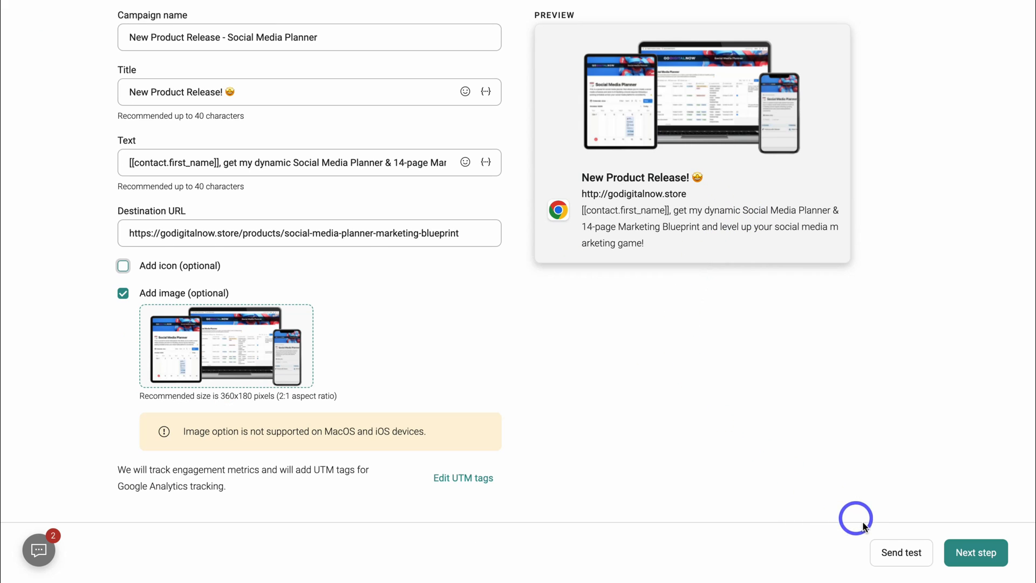
{"action": "mouse_move", "coordinate": [899, 554]}
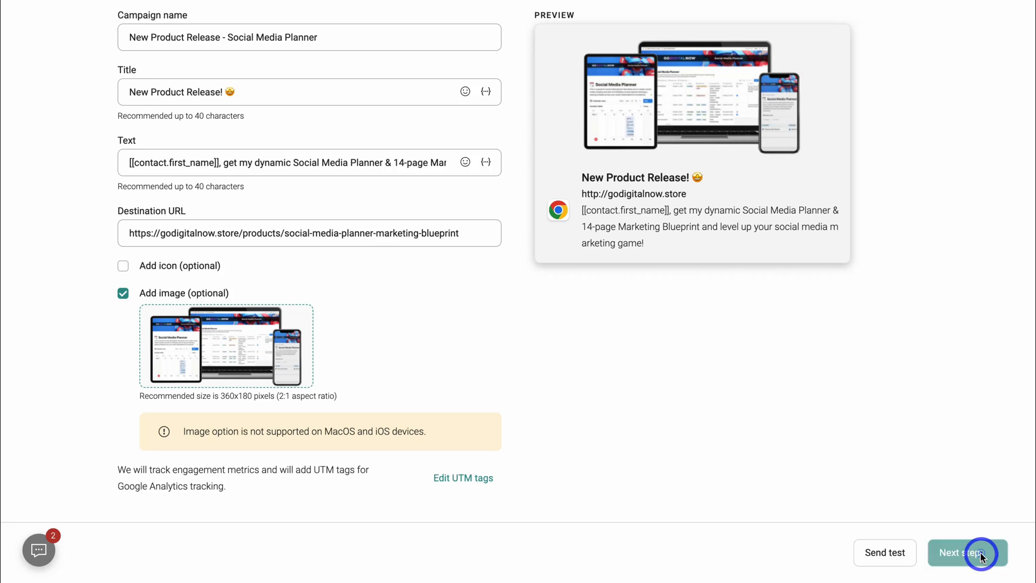
Step: Advance the campaign to the Recipients step with All subscribers as the audience
{"action": "left_click", "coordinate": [967, 553]}
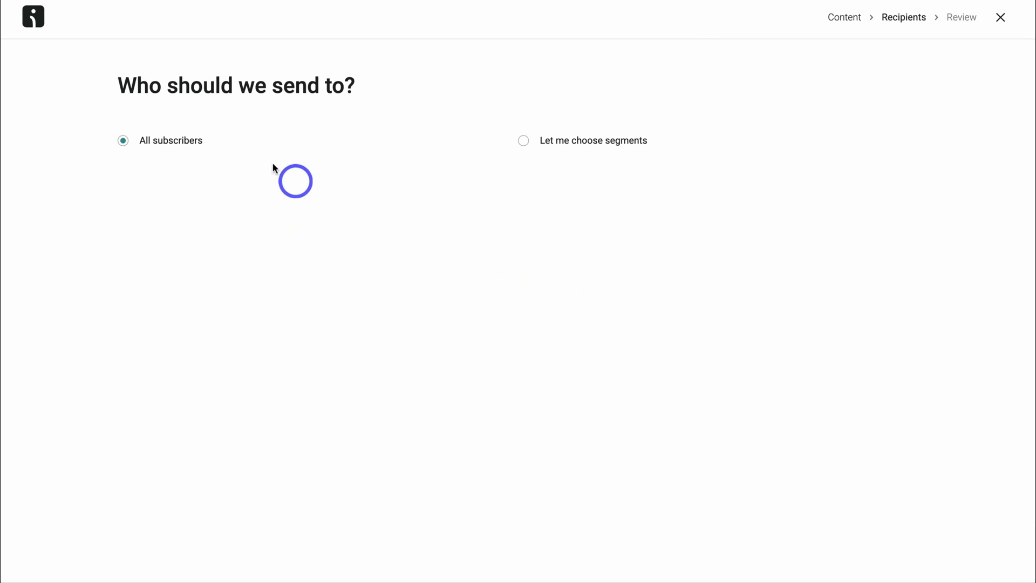
{"action": "mouse_move", "coordinate": [223, 167]}
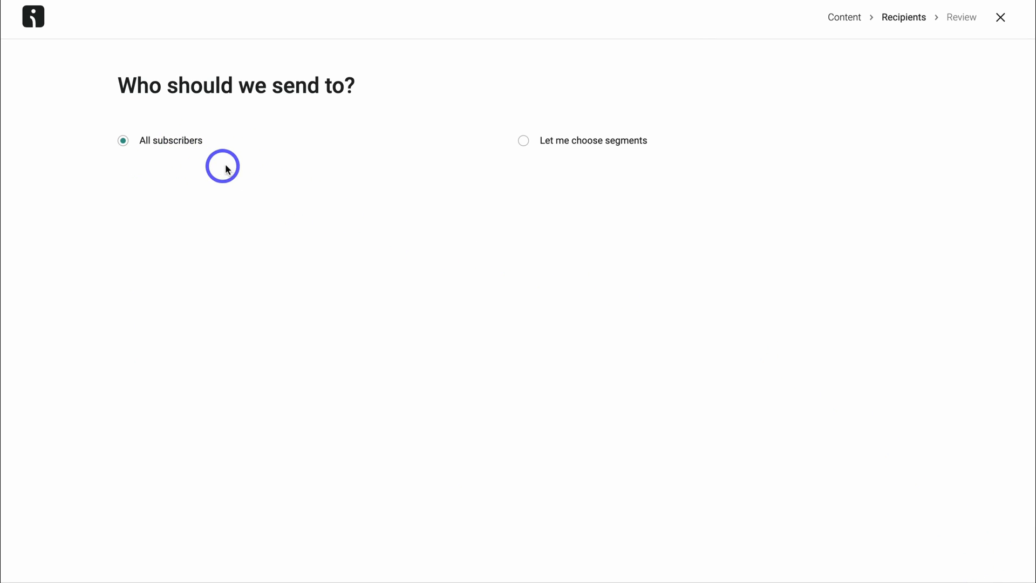
{"action": "mouse_move", "coordinate": [577, 185]}
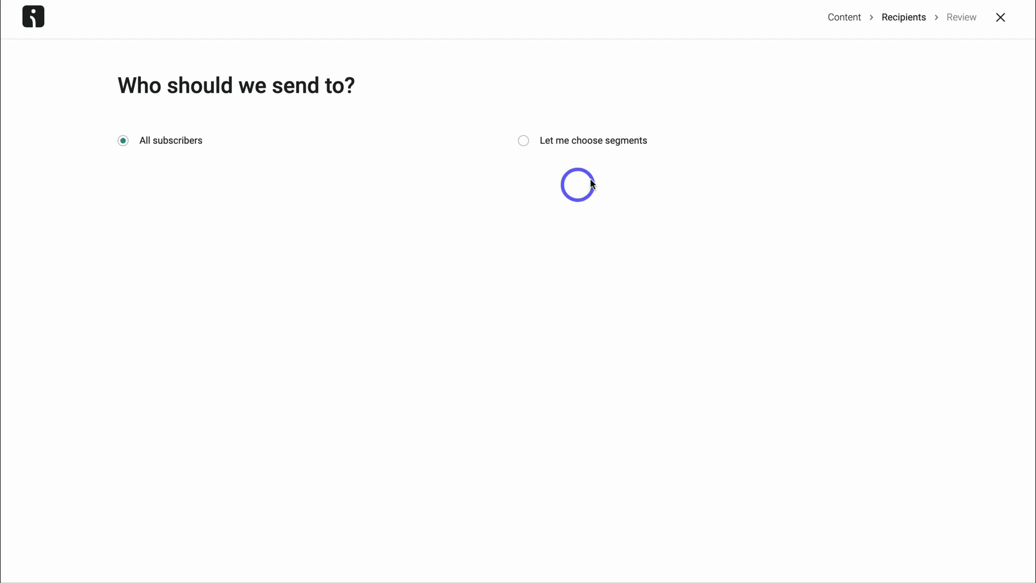
{"action": "mouse_move", "coordinate": [592, 182]}
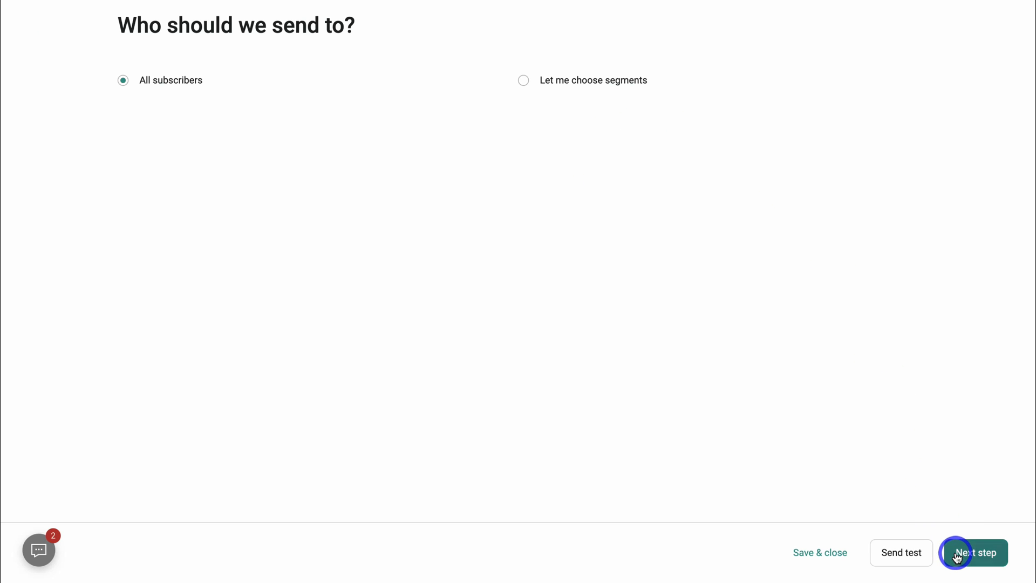
Step: Advance to Review and confirm and check recipients are All subscribers with Send now selected
{"action": "left_click", "coordinate": [976, 553]}
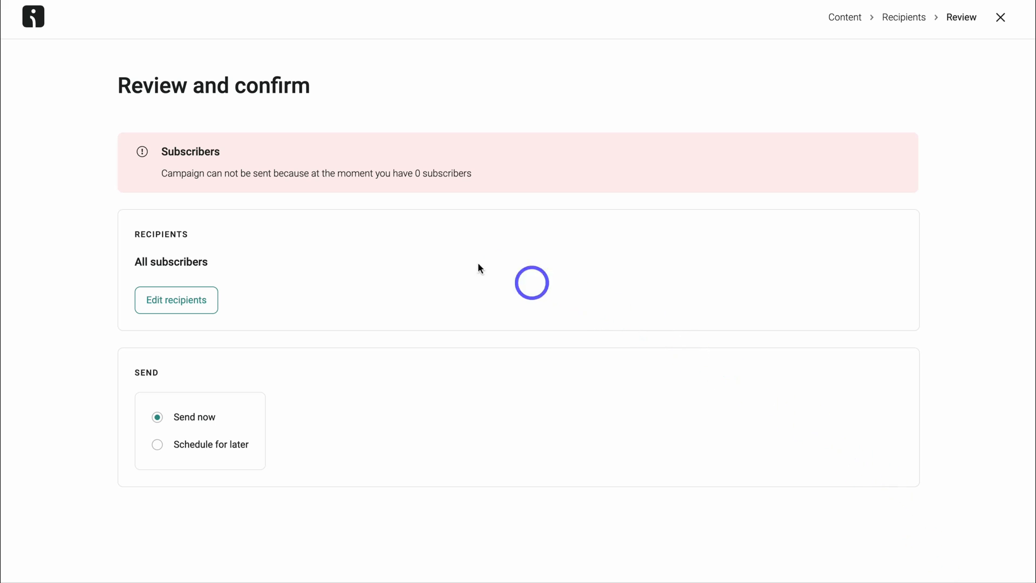
{"action": "mouse_move", "coordinate": [193, 201]}
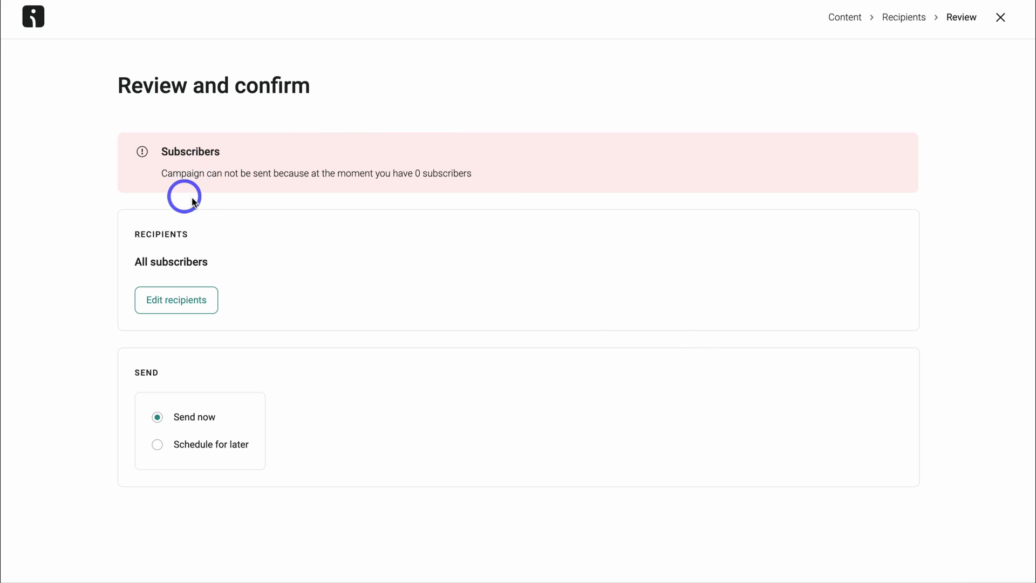
{"action": "mouse_move", "coordinate": [450, 248]}
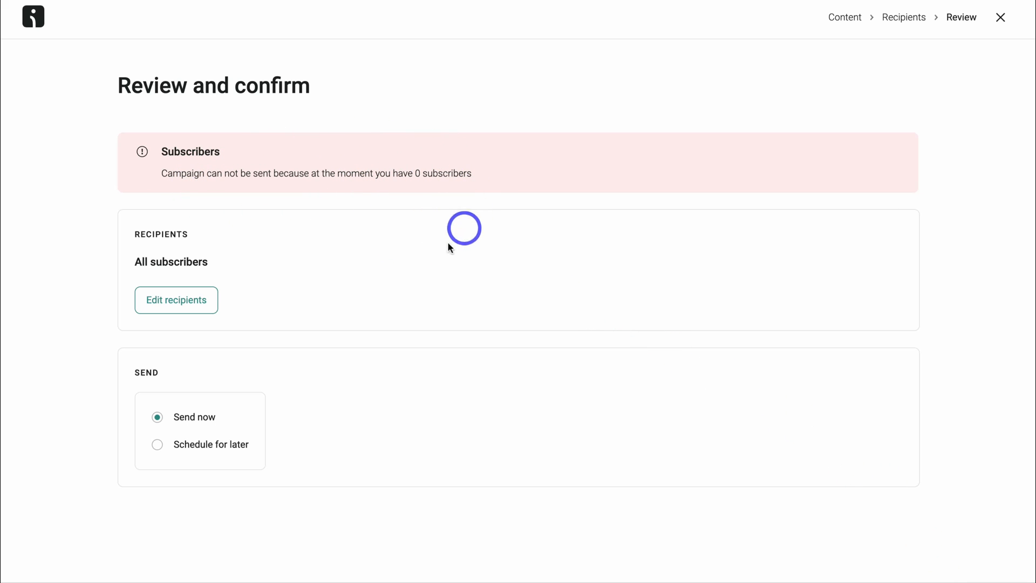
{"action": "mouse_move", "coordinate": [209, 347]}
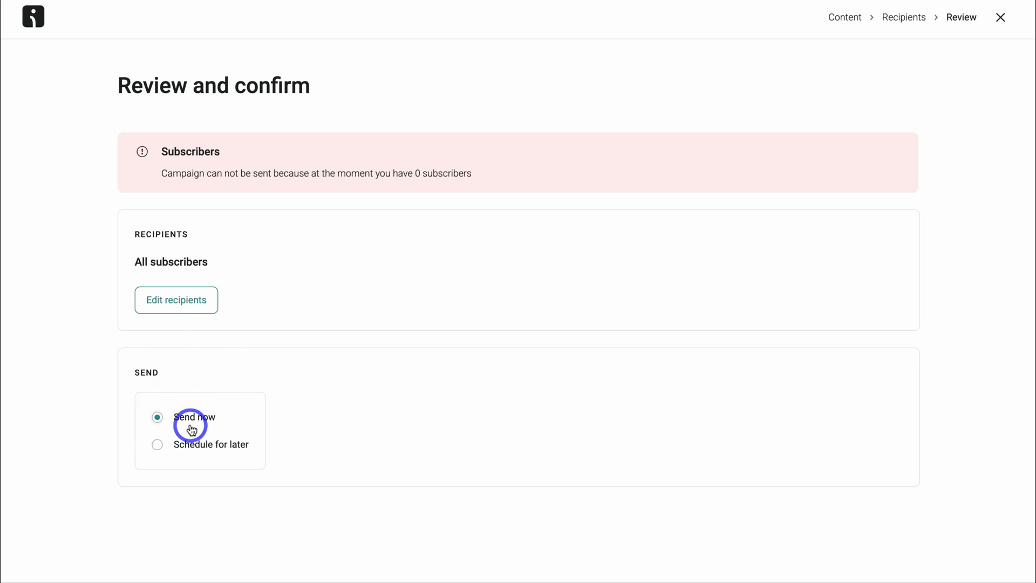
{"action": "scroll", "scroll_direction": "down", "scroll_amount": 3}
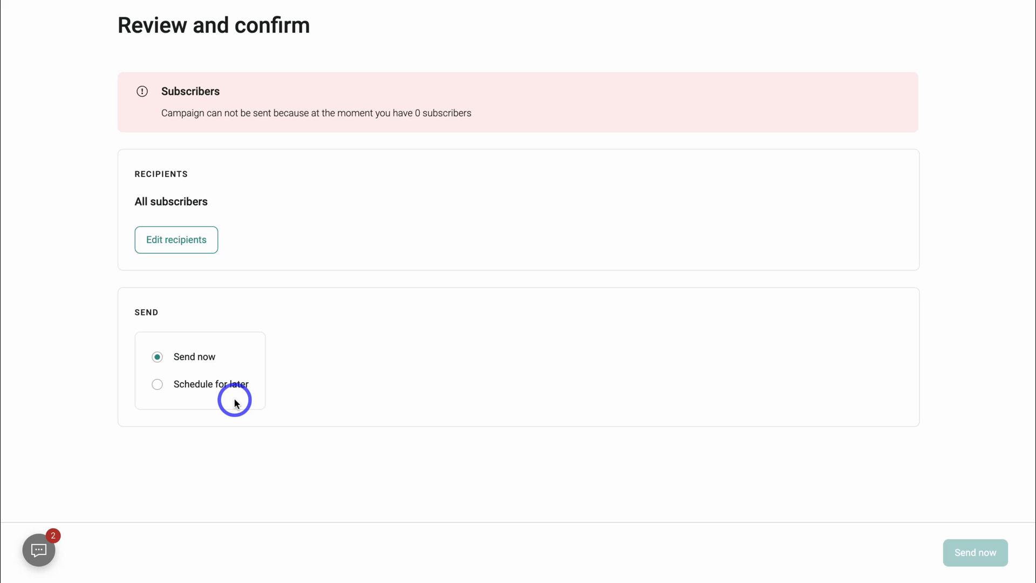
{"action": "mouse_move", "coordinate": [953, 556]}
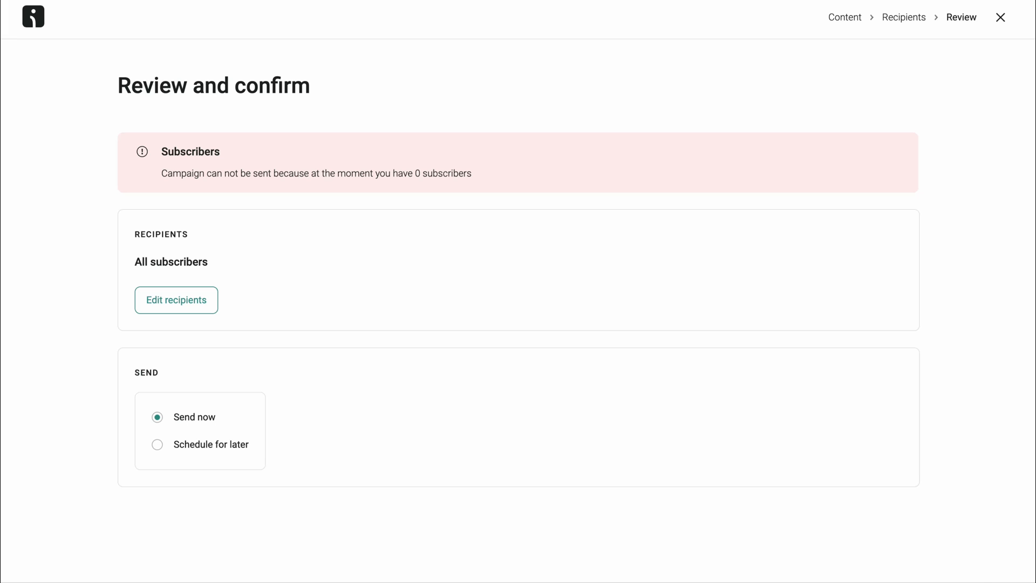
{"action": "mouse_move", "coordinate": [939, 571]}
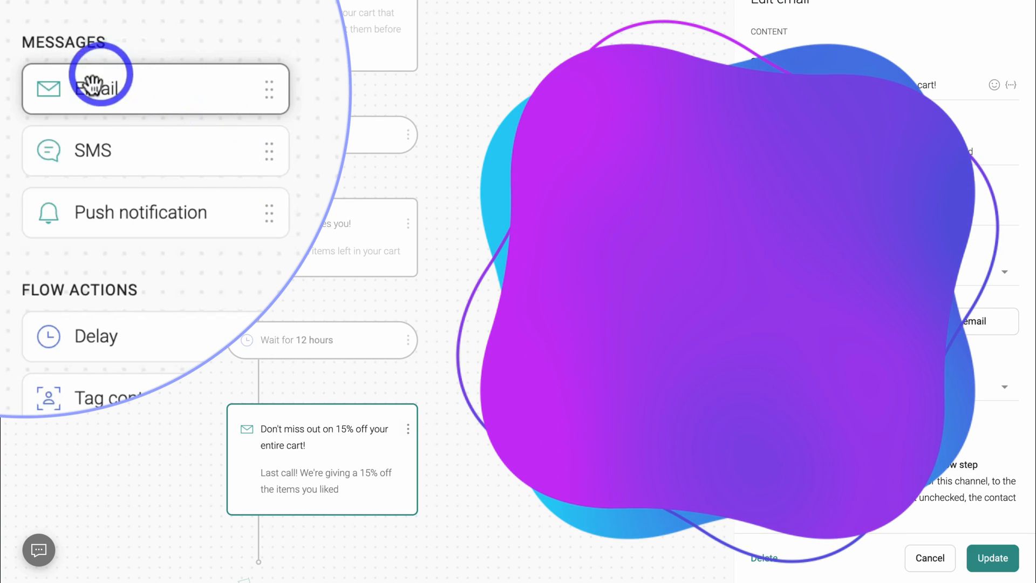
{"action": "mouse_move", "coordinate": [92, 150]}
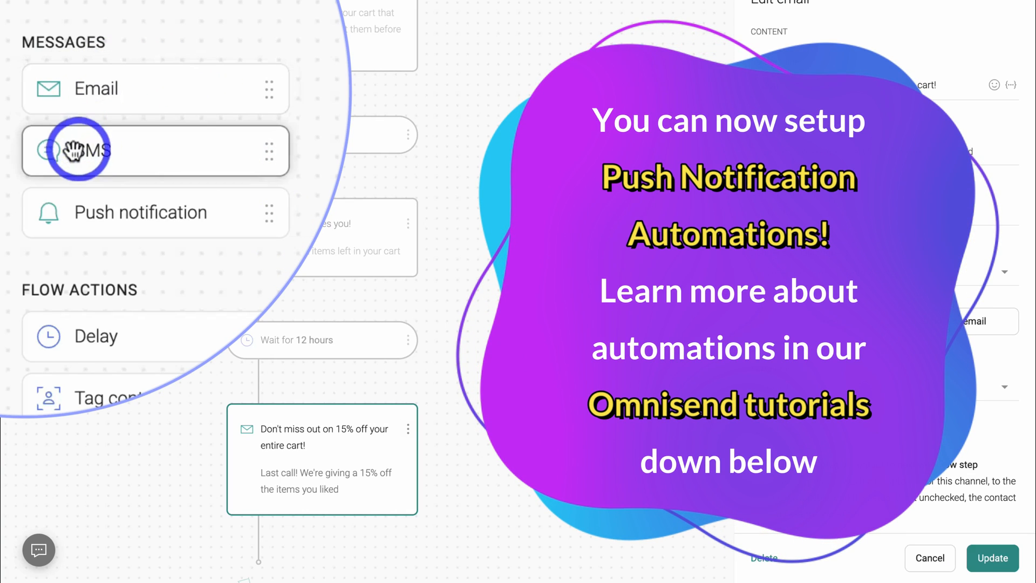
{"action": "mouse_move", "coordinate": [260, 214]}
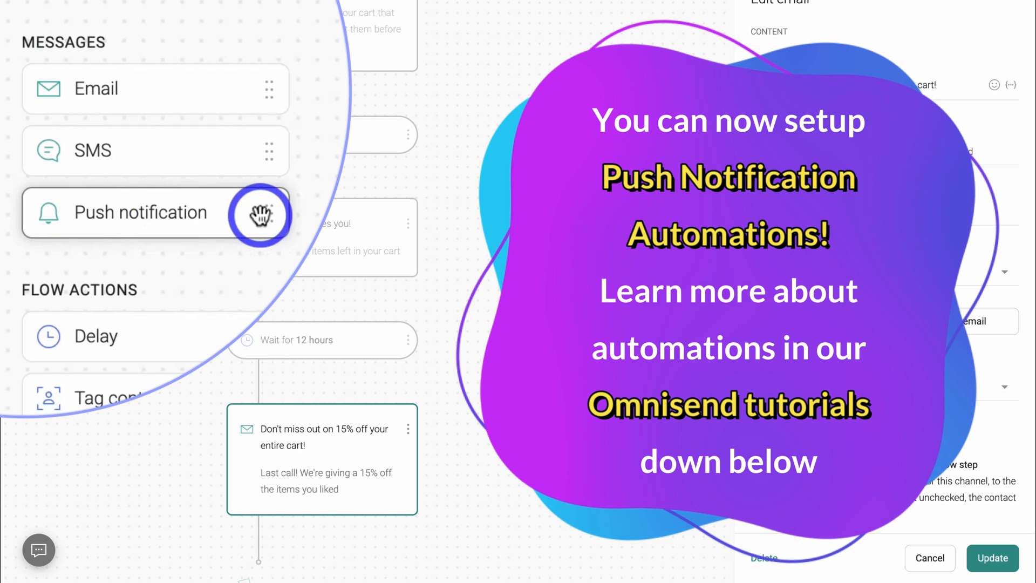